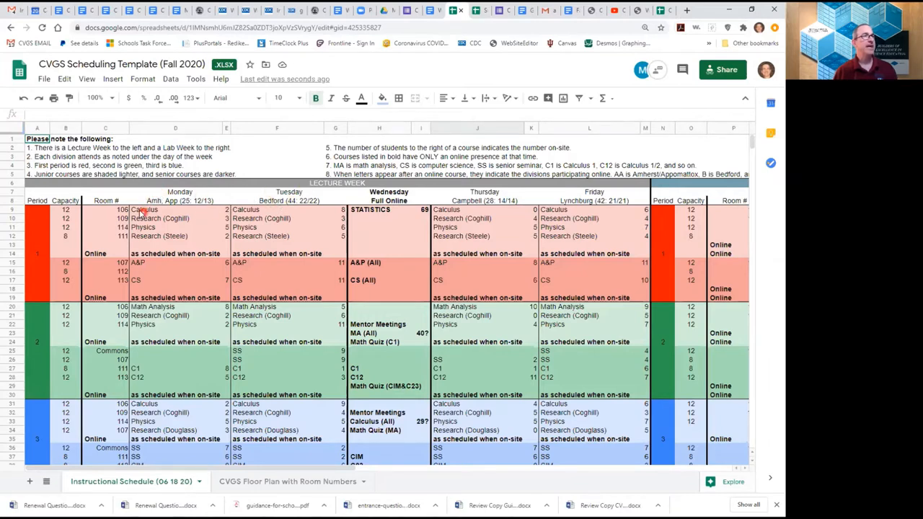
pyautogui.moveTo(144, 208)
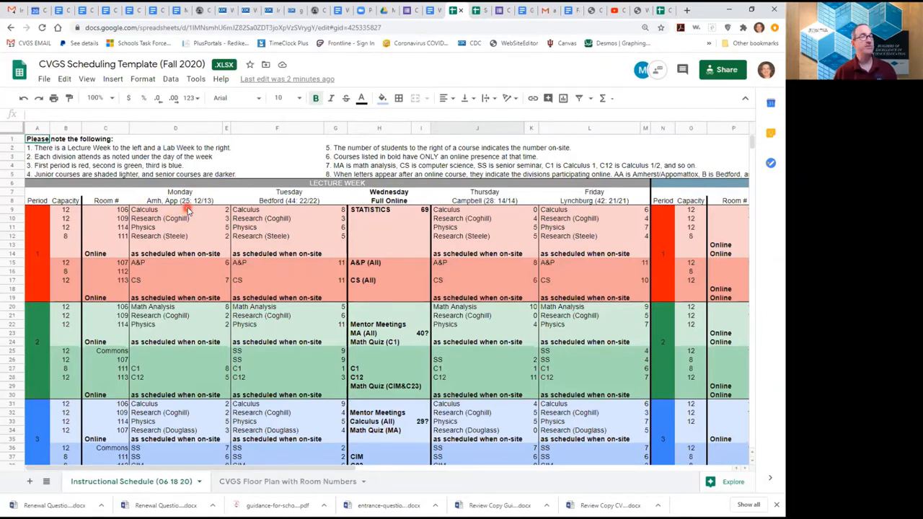
pyautogui.moveTo(199, 210)
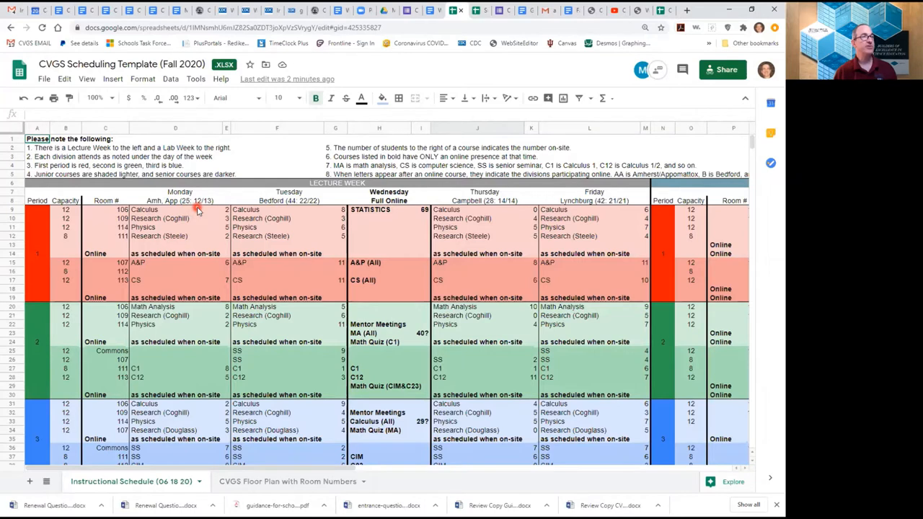
pyautogui.moveTo(170, 219)
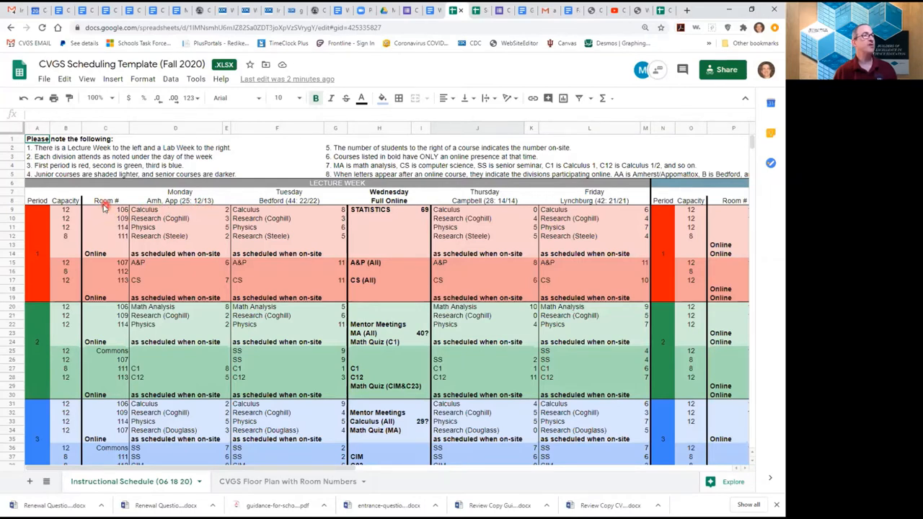
pyautogui.moveTo(105, 239)
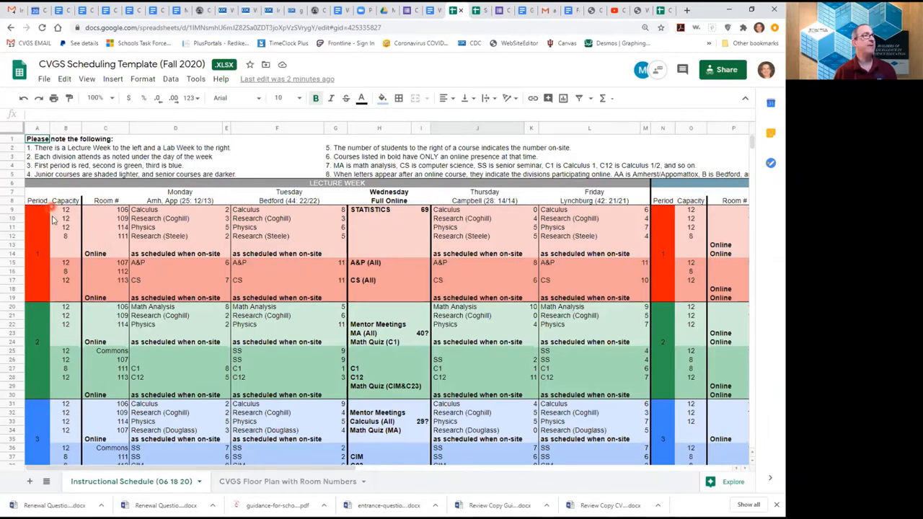
pyautogui.moveTo(55, 241)
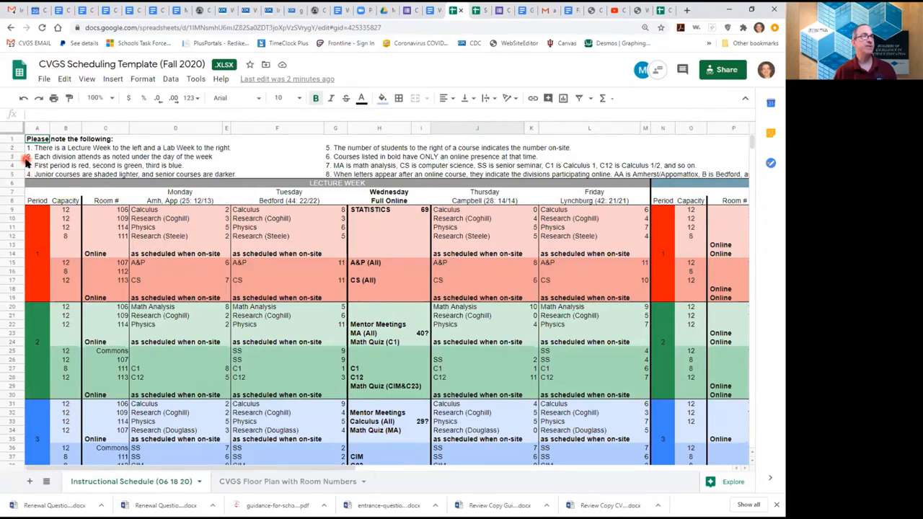
pyautogui.moveTo(33, 277)
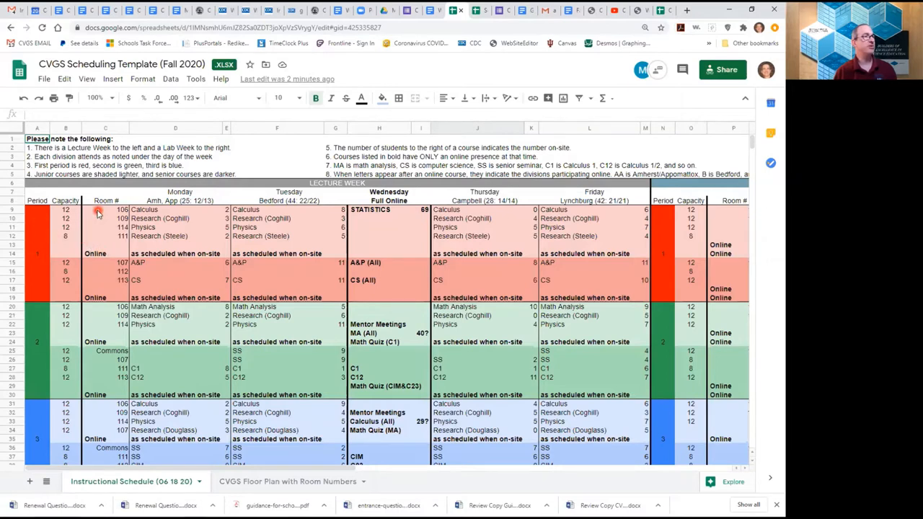
pyautogui.moveTo(161, 230)
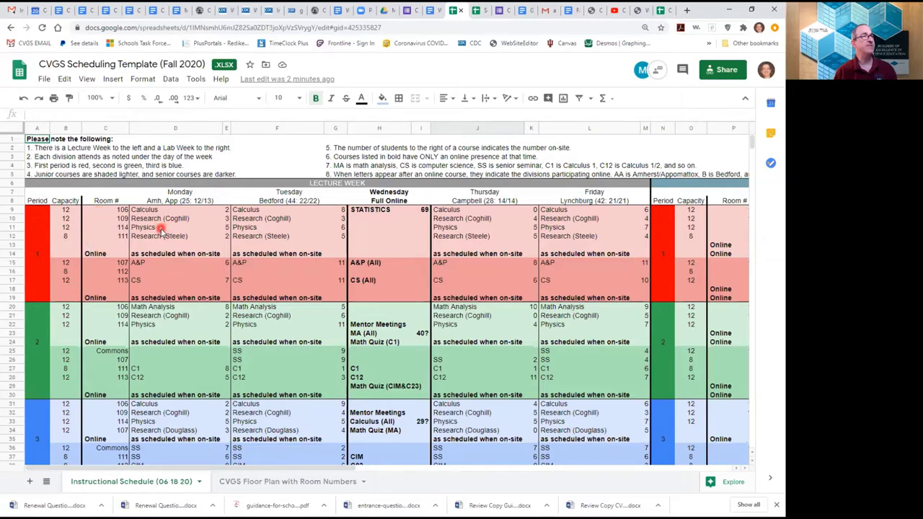
pyautogui.moveTo(98, 281)
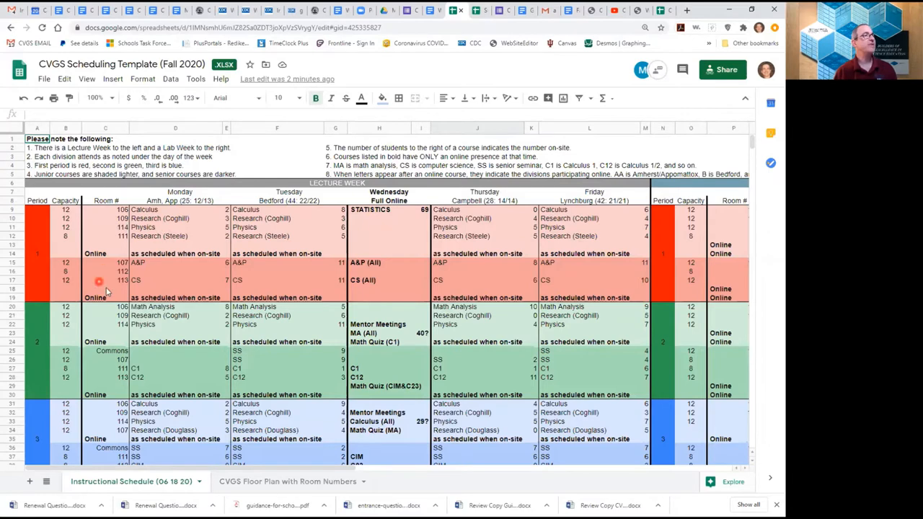
pyautogui.moveTo(151, 266)
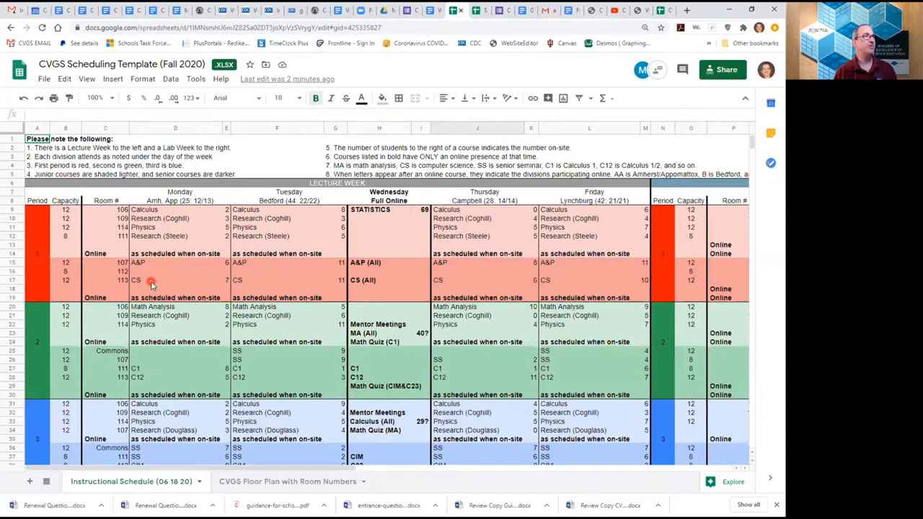
pyautogui.moveTo(157, 281)
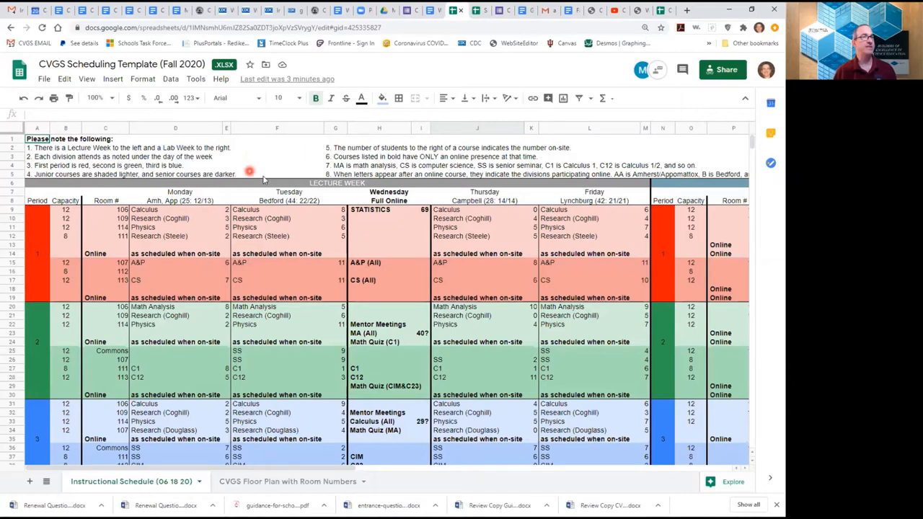
pyautogui.moveTo(176, 237)
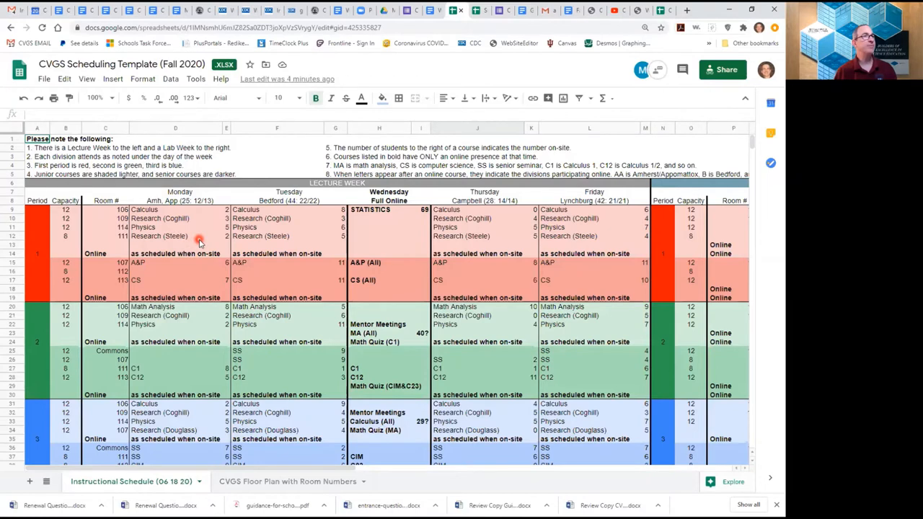
pyautogui.moveTo(165, 218)
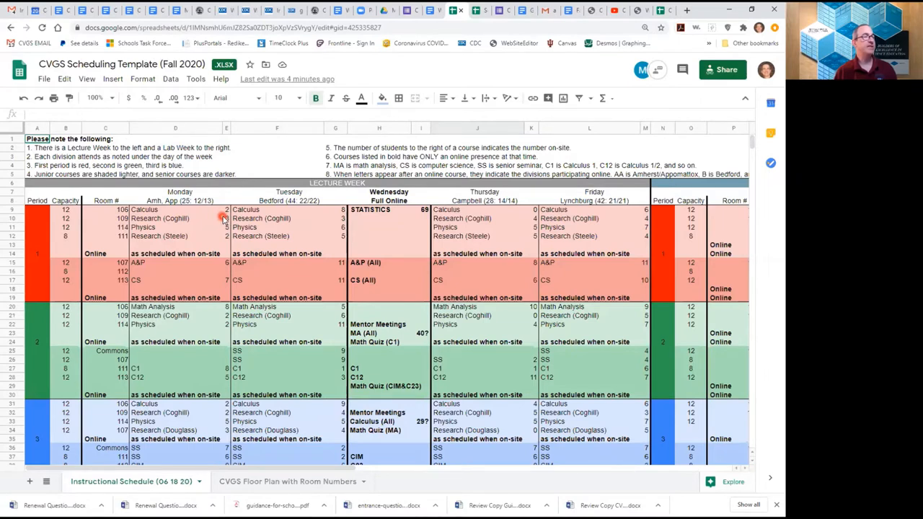
pyautogui.moveTo(213, 263)
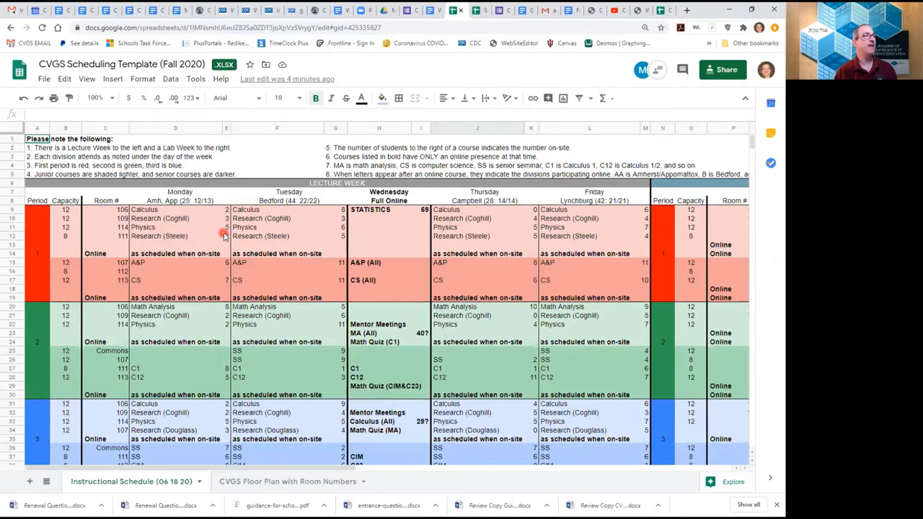
pyautogui.moveTo(161, 245)
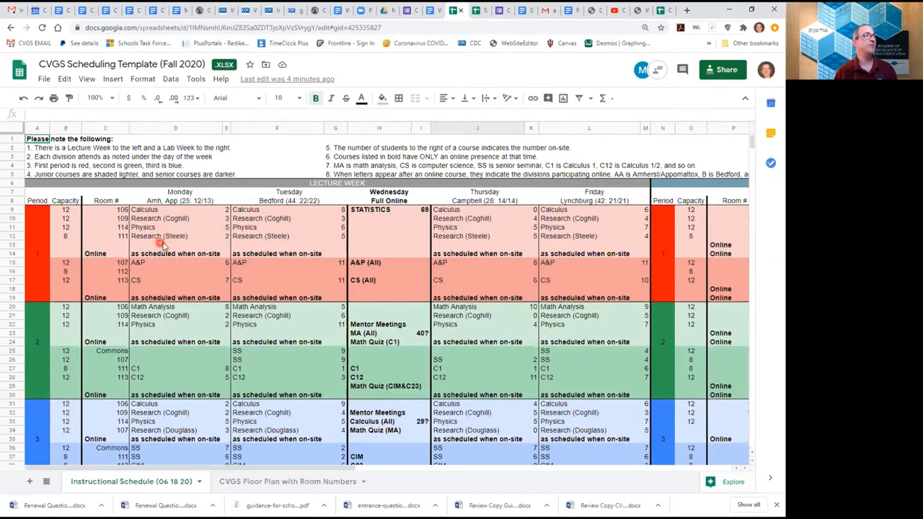
pyautogui.moveTo(222, 245)
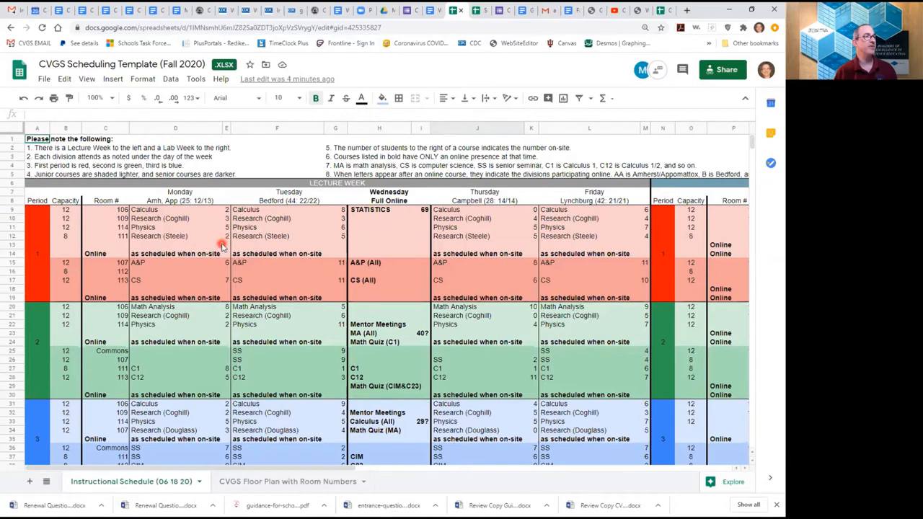
pyautogui.moveTo(104, 254)
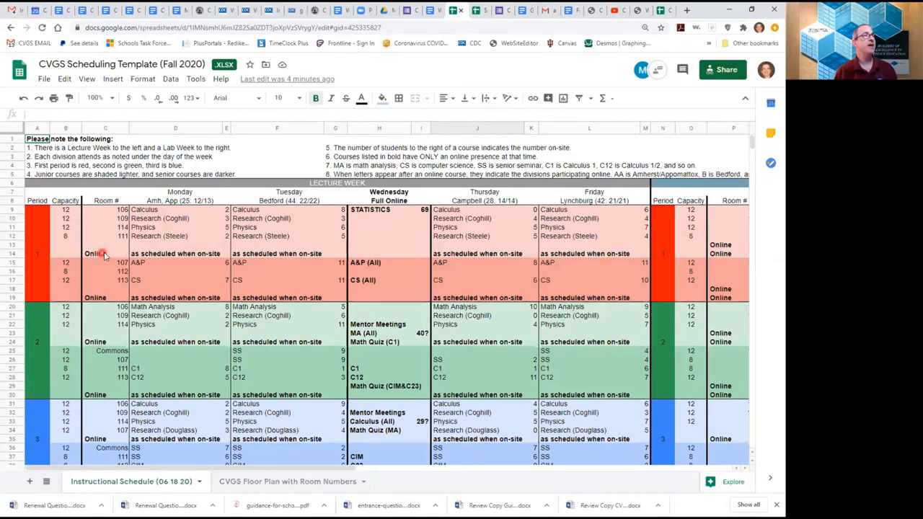
pyautogui.moveTo(188, 261)
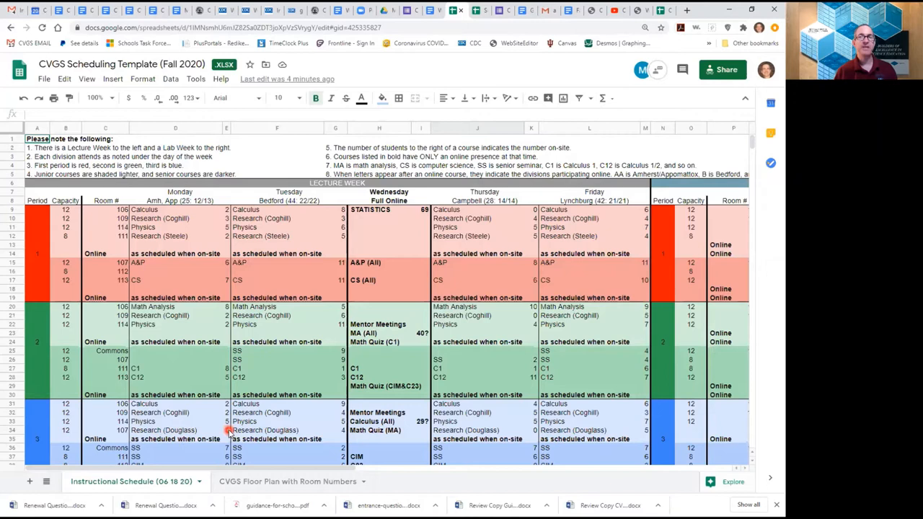
pyautogui.moveTo(202, 237)
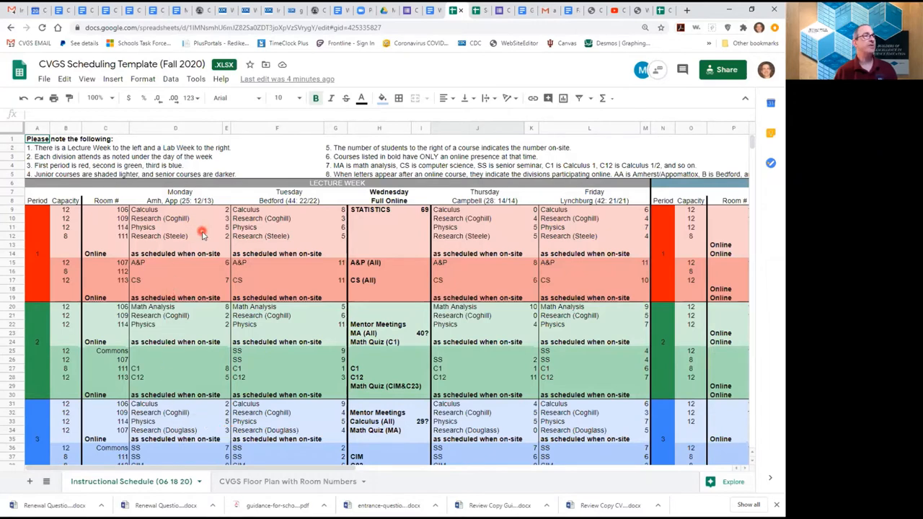
pyautogui.moveTo(203, 228)
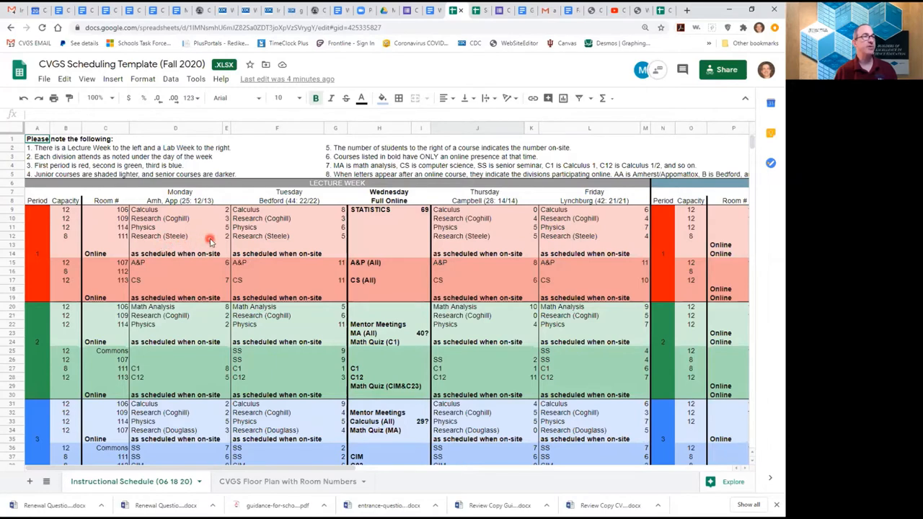
pyautogui.moveTo(207, 245)
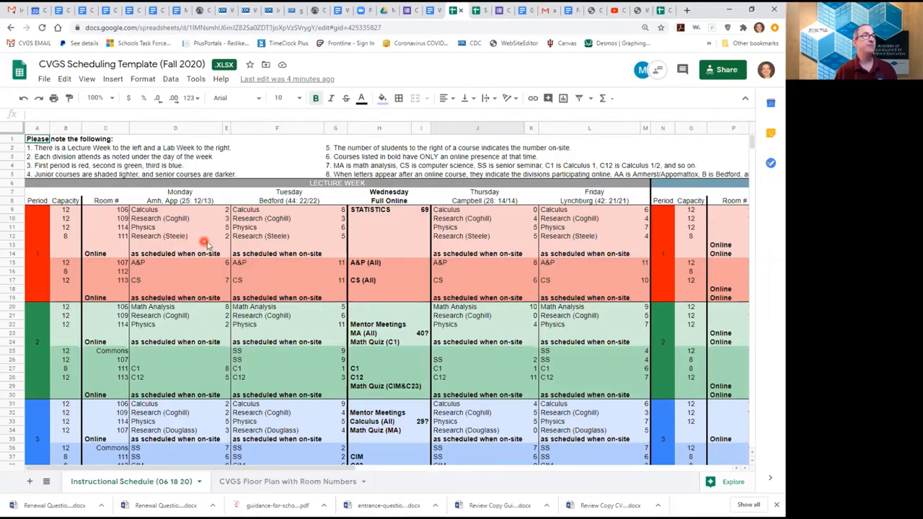
pyautogui.moveTo(257, 248)
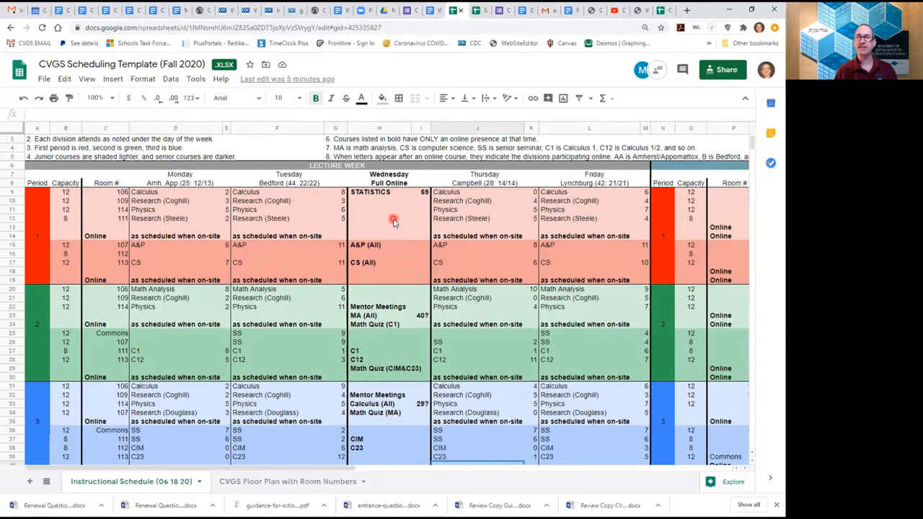
pyautogui.moveTo(390, 310)
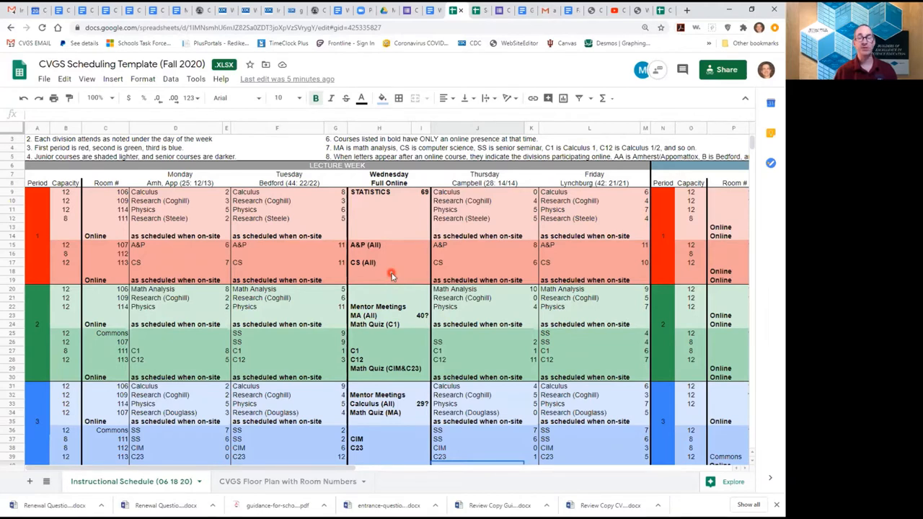
pyautogui.moveTo(396, 302)
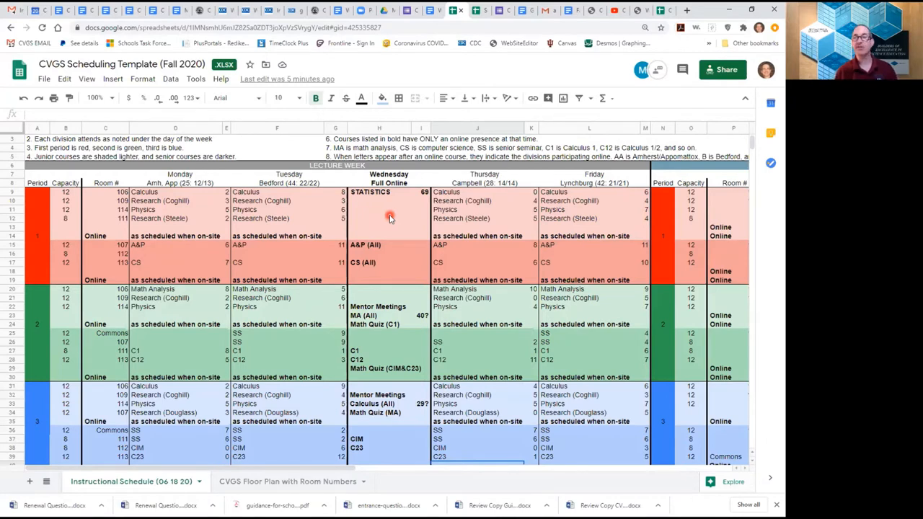
pyautogui.moveTo(390, 217)
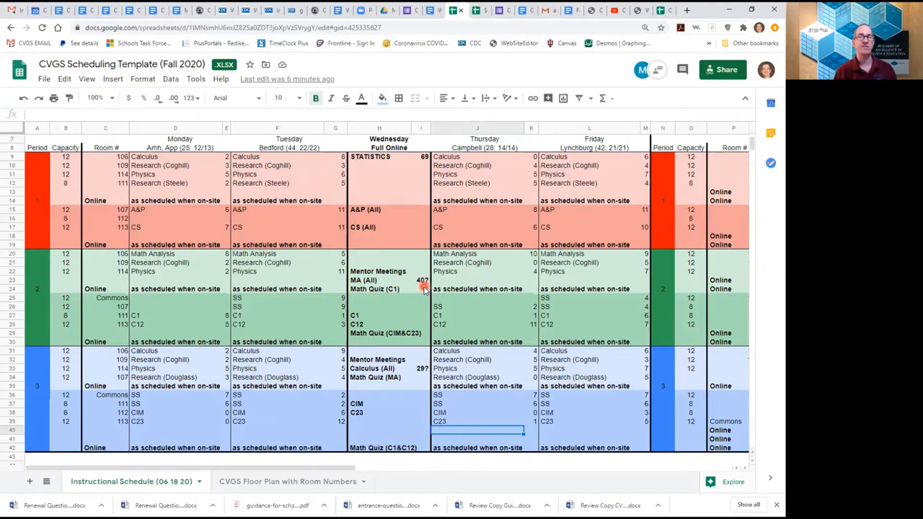
pyautogui.moveTo(392, 291)
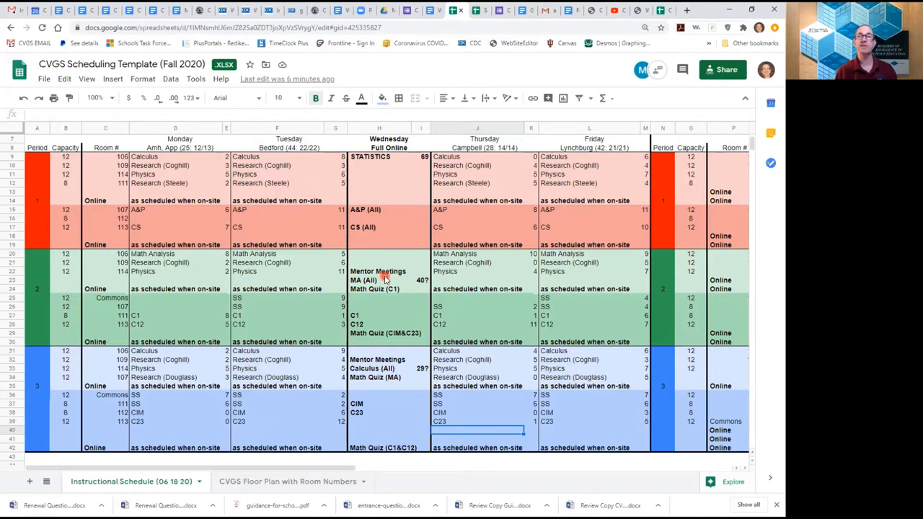
pyautogui.moveTo(387, 291)
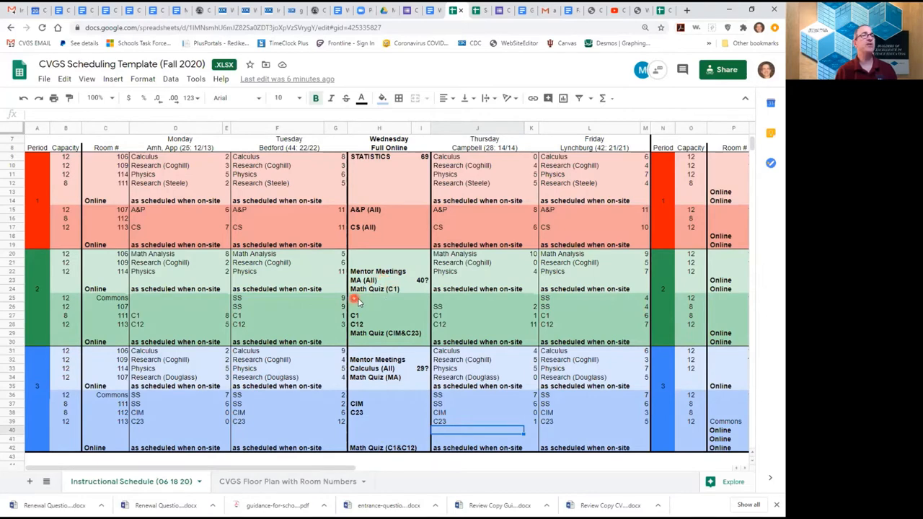
pyautogui.moveTo(396, 294)
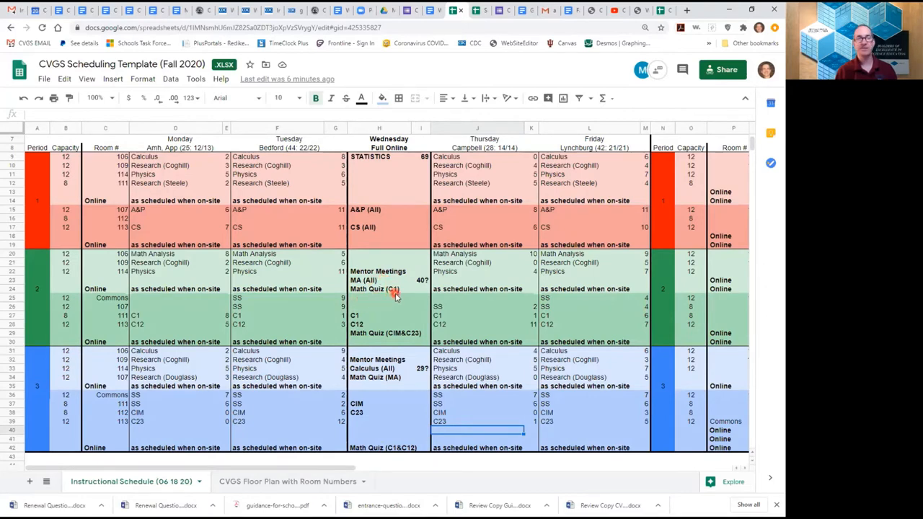
pyautogui.moveTo(383, 279)
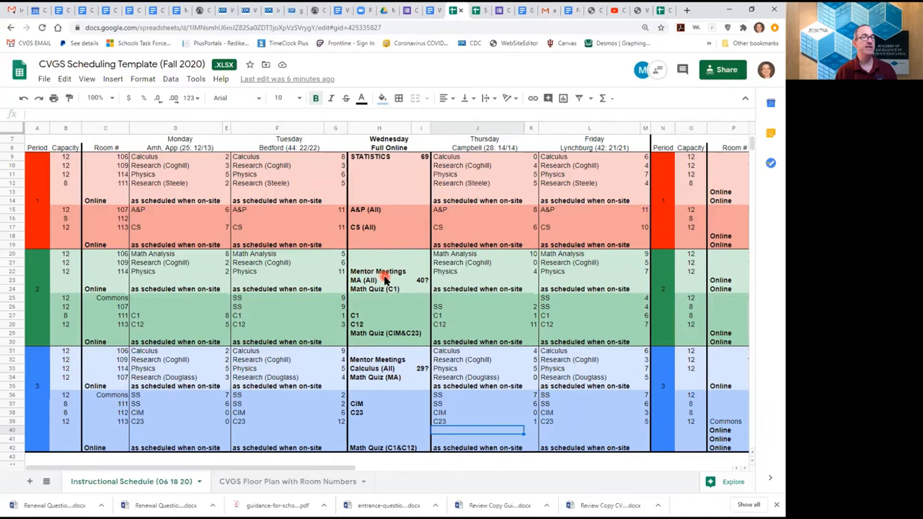
pyautogui.scroll(-3)
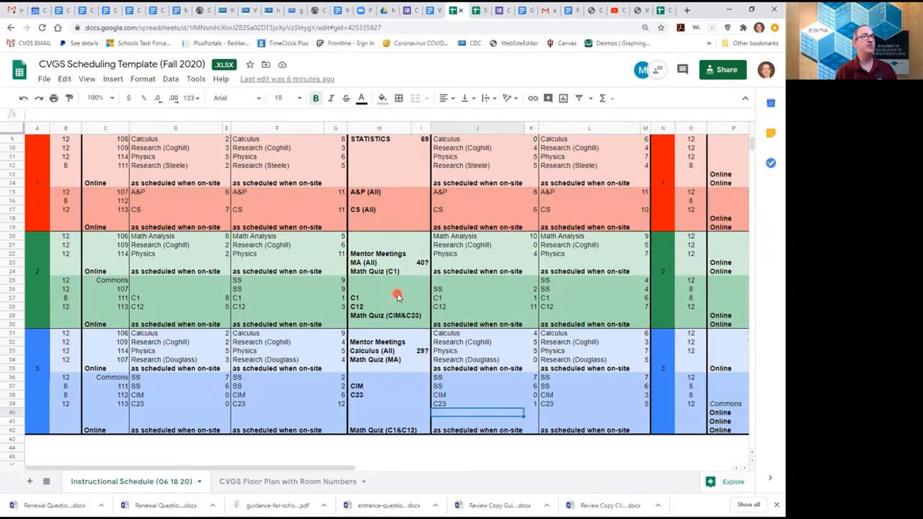
pyautogui.moveTo(395, 216)
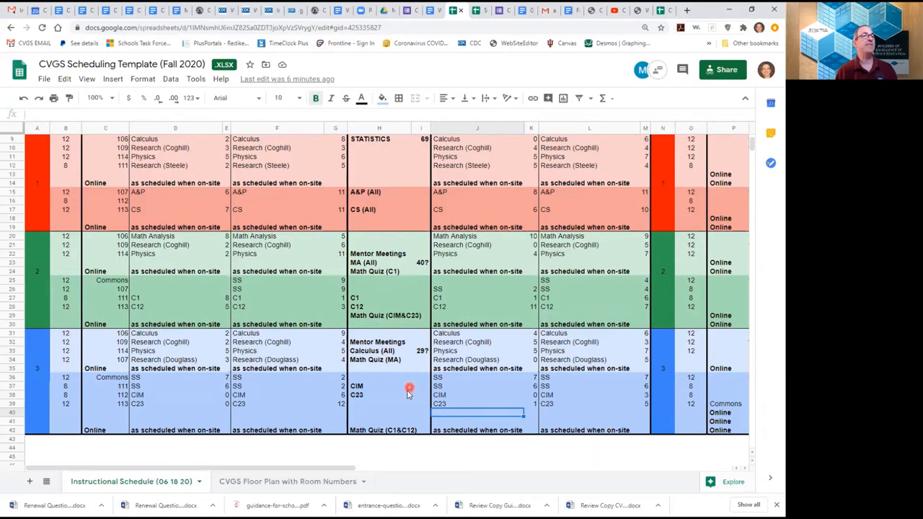
pyautogui.moveTo(397, 401)
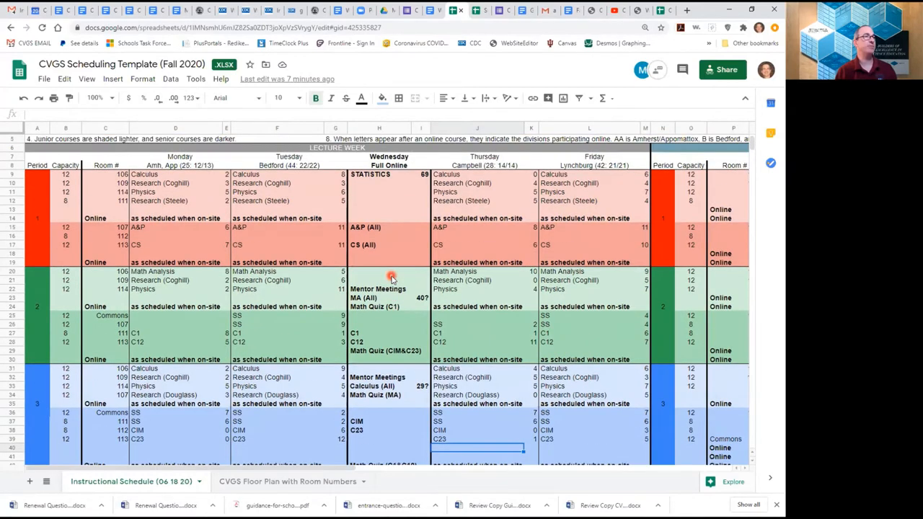
pyautogui.moveTo(300, 299)
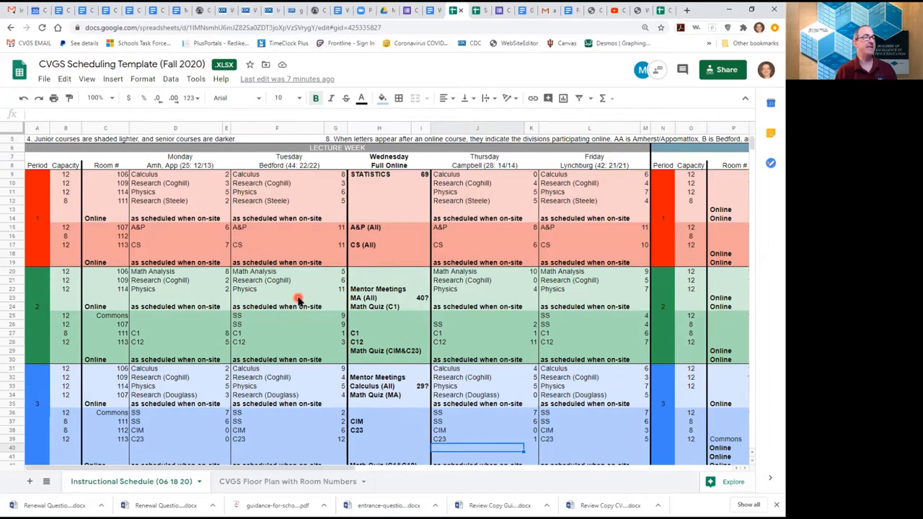
pyautogui.moveTo(307, 430)
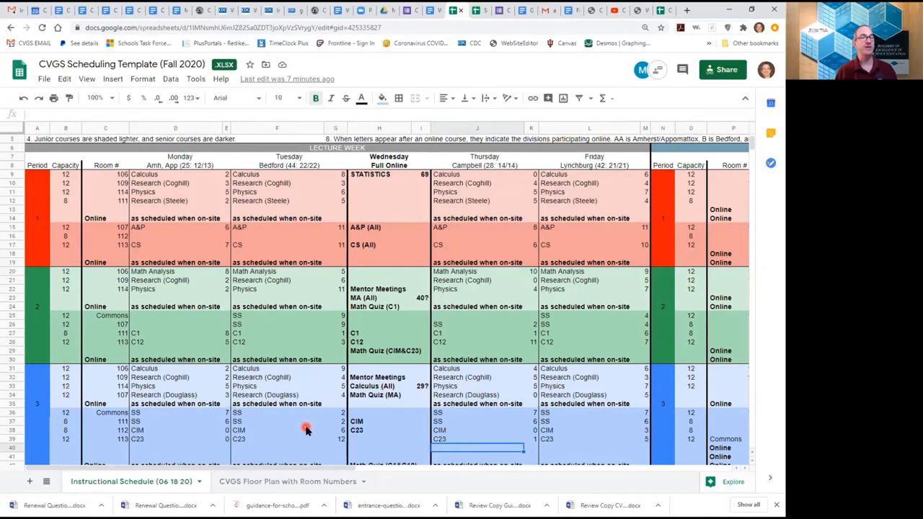
pyautogui.hscroll(3)
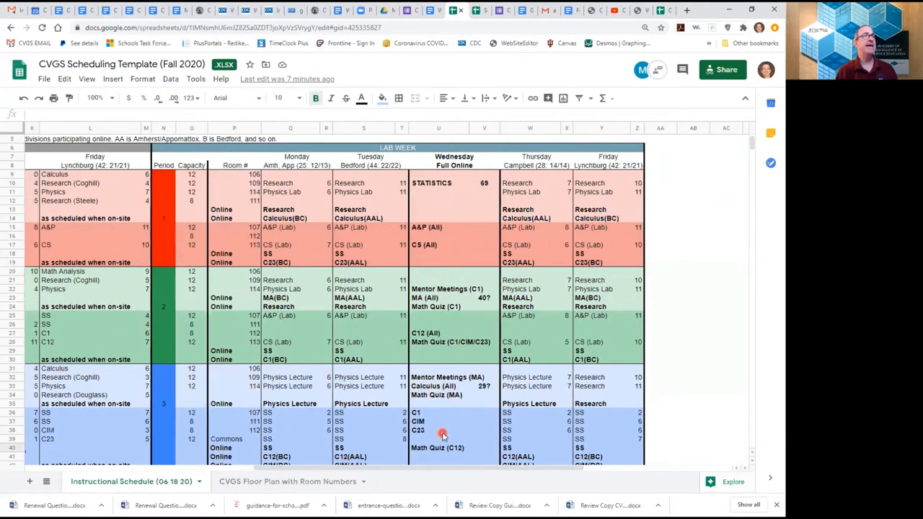
pyautogui.hscroll(3)
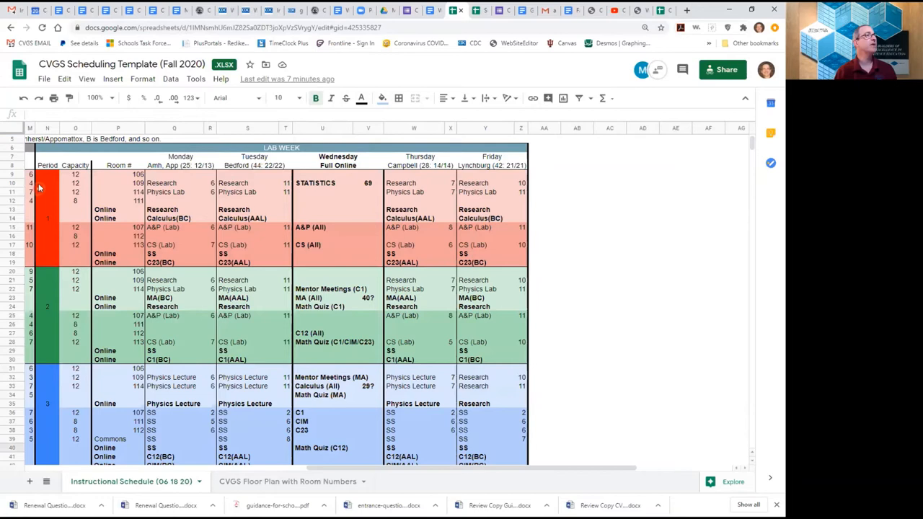
pyautogui.moveTo(46, 373)
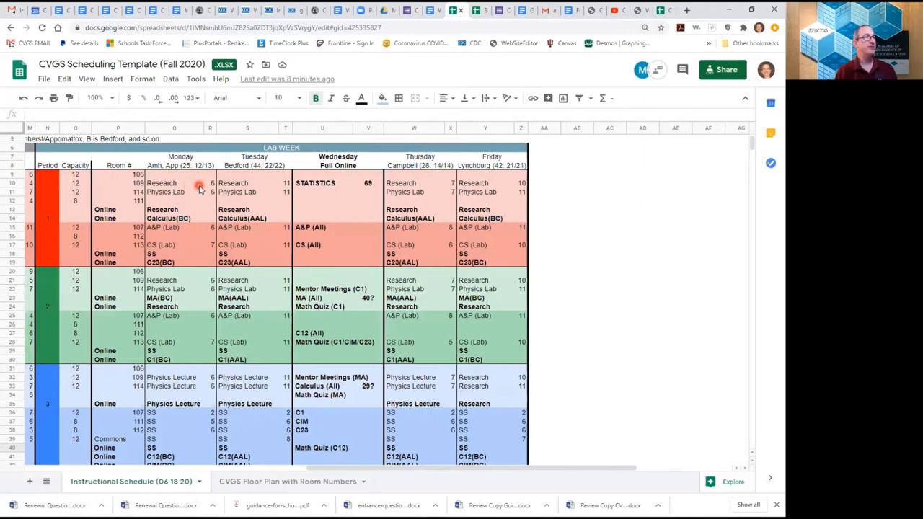
pyautogui.moveTo(198, 203)
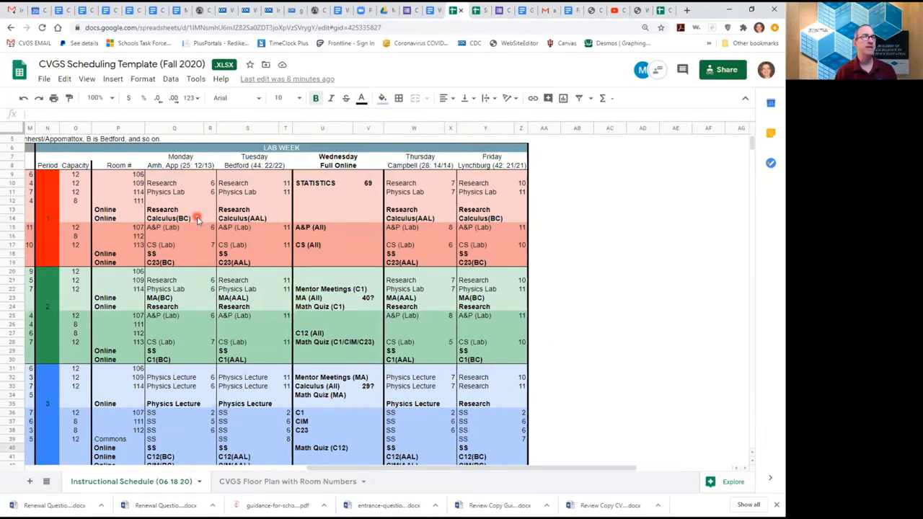
pyautogui.moveTo(186, 228)
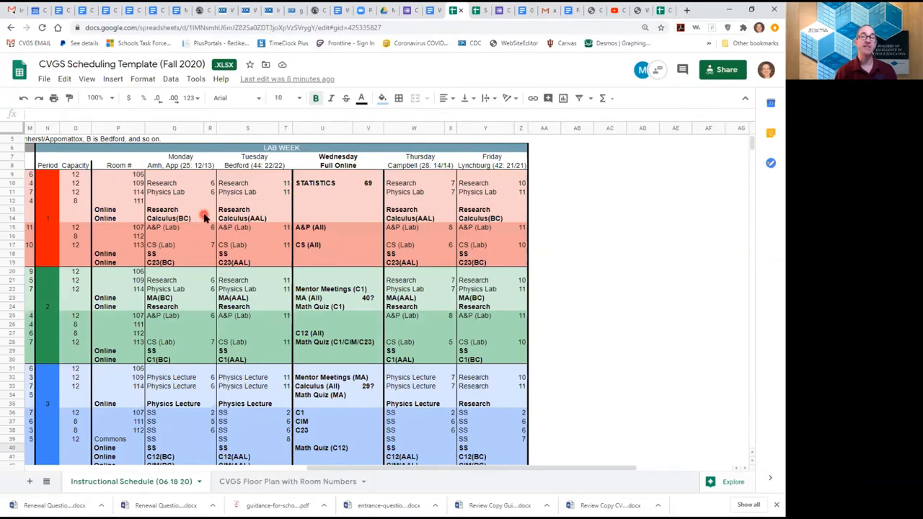
pyautogui.moveTo(185, 229)
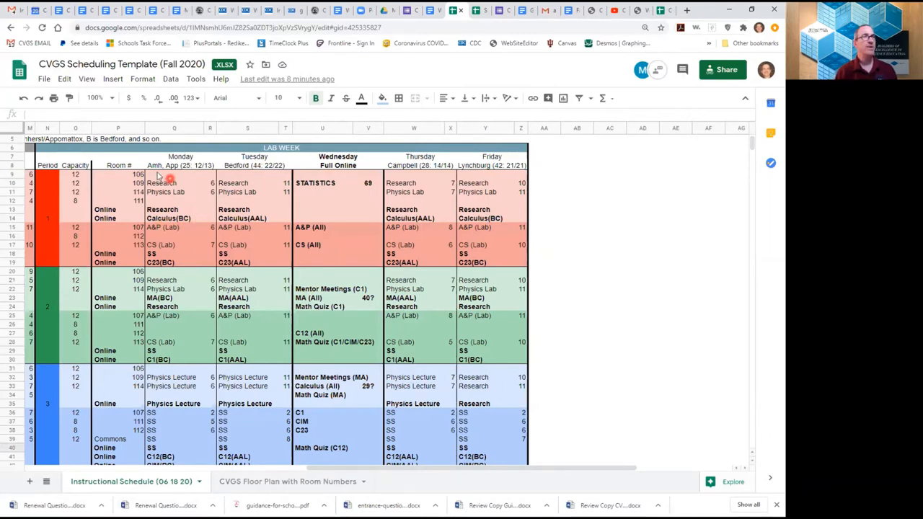
pyautogui.moveTo(171, 177)
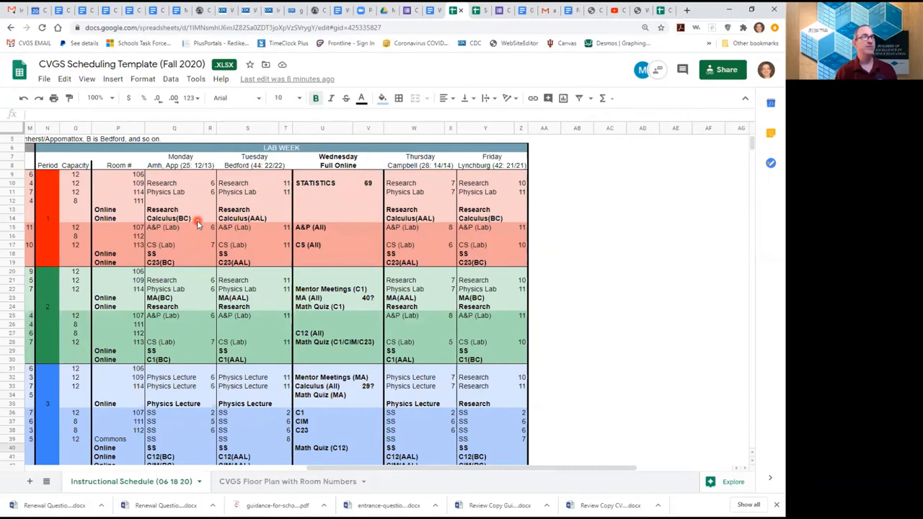
pyautogui.moveTo(193, 201)
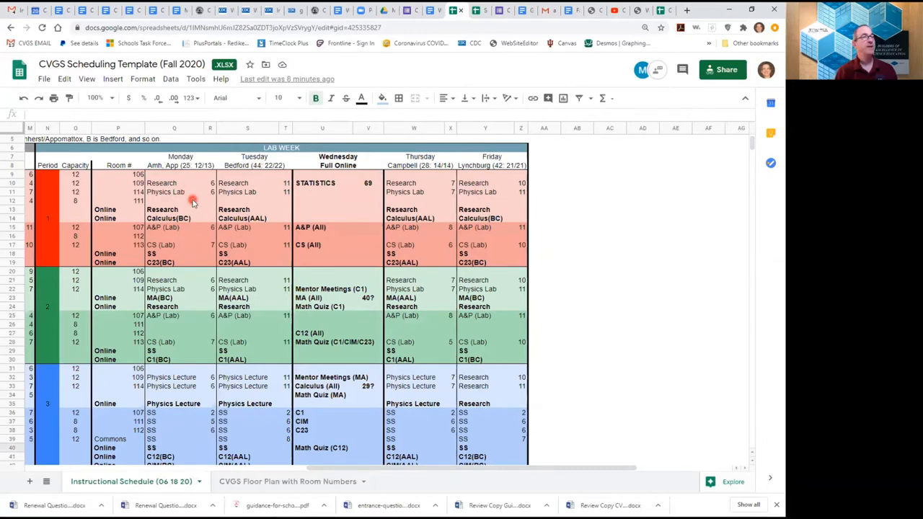
pyautogui.moveTo(186, 227)
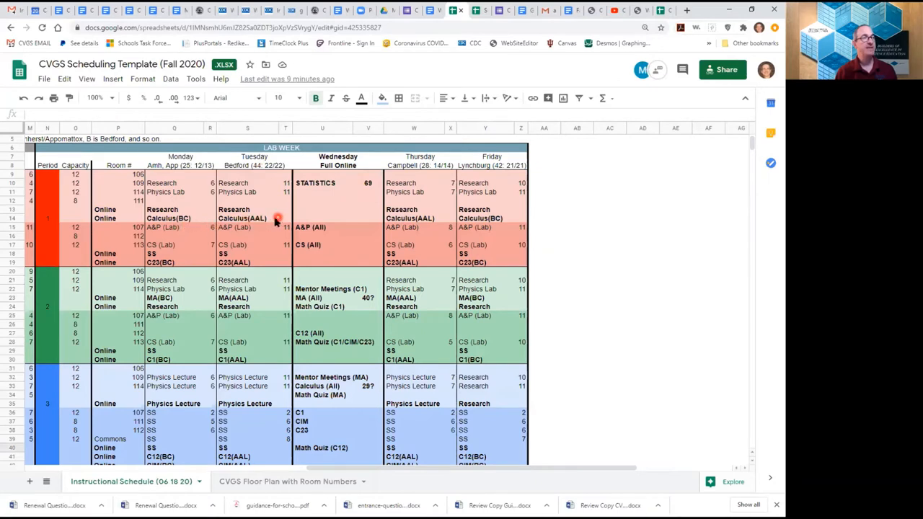
pyautogui.moveTo(268, 216)
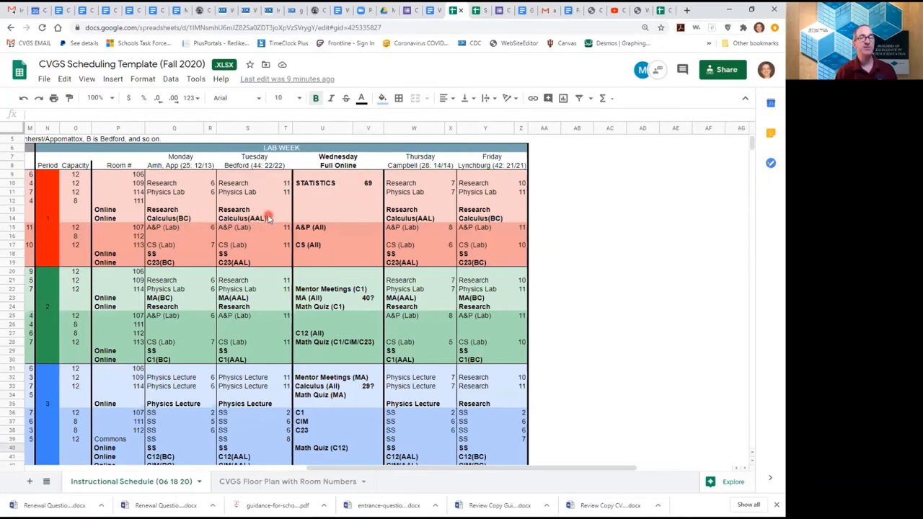
pyautogui.moveTo(196, 209)
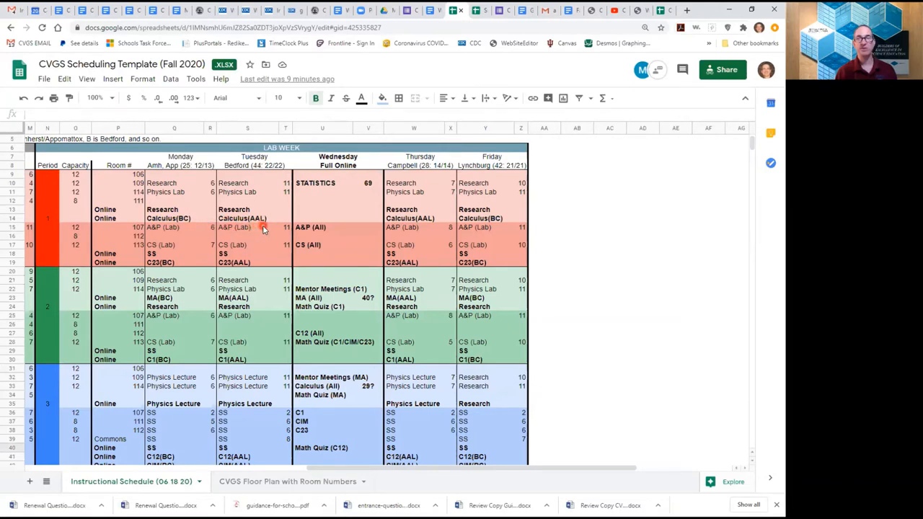
pyautogui.moveTo(178, 197)
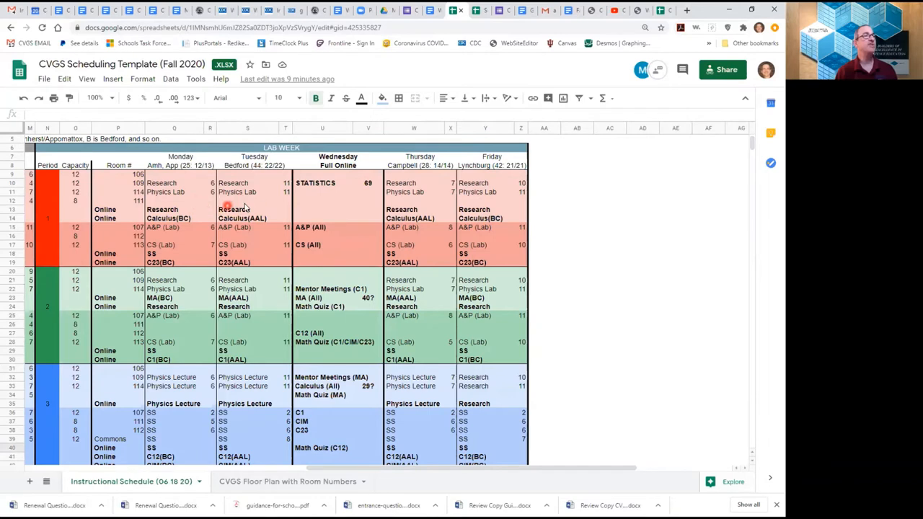
pyautogui.moveTo(254, 201)
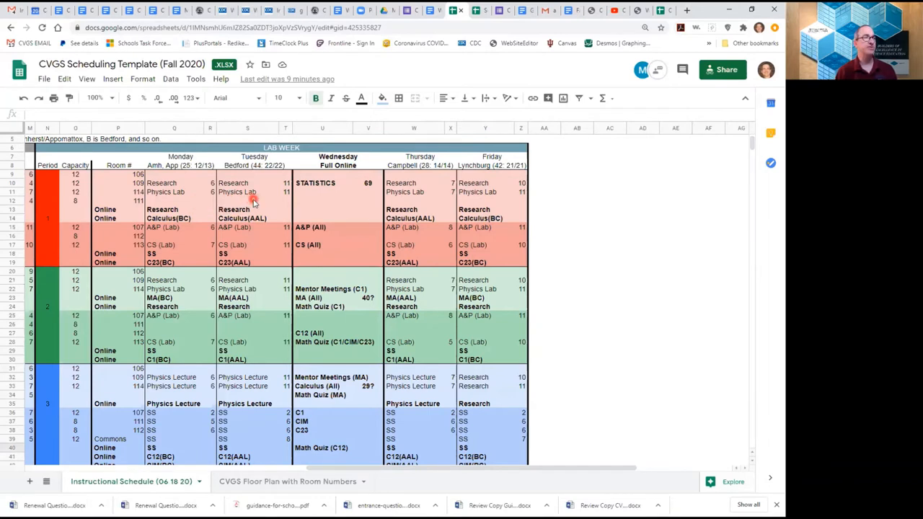
pyautogui.moveTo(430, 202)
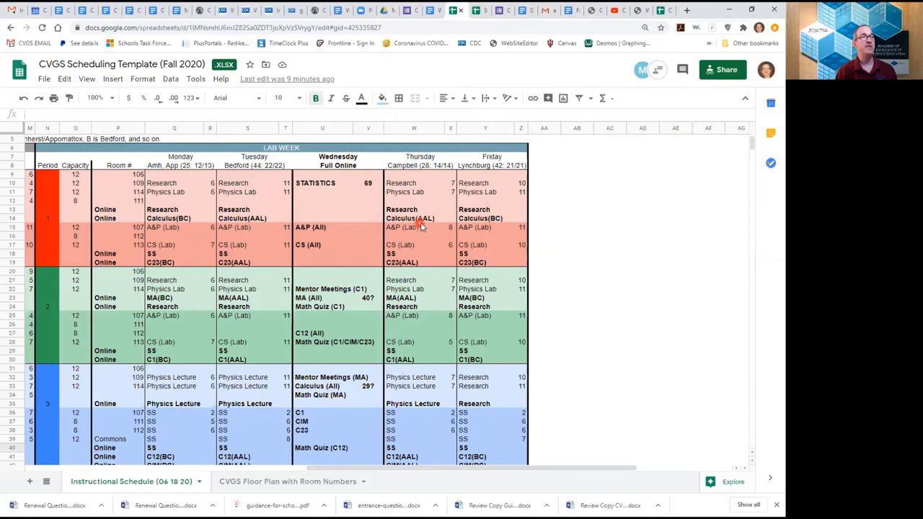
pyautogui.moveTo(432, 196)
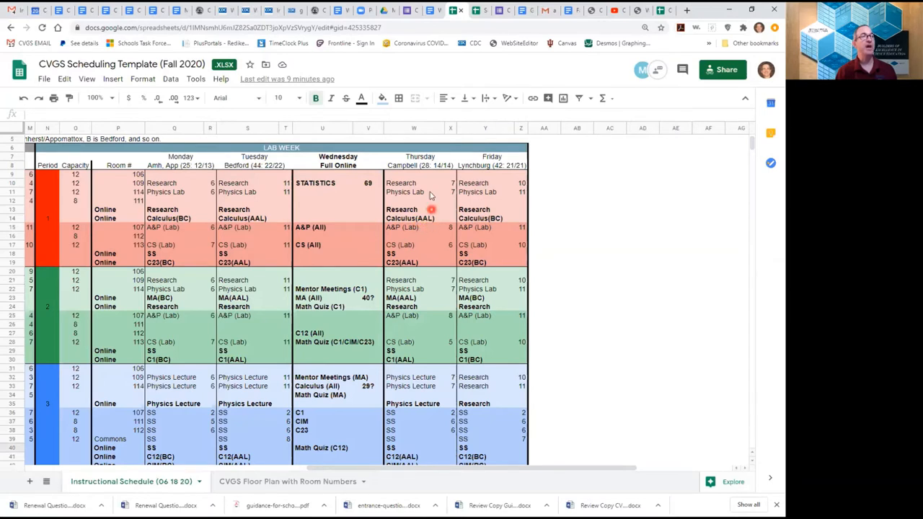
pyautogui.moveTo(450, 217)
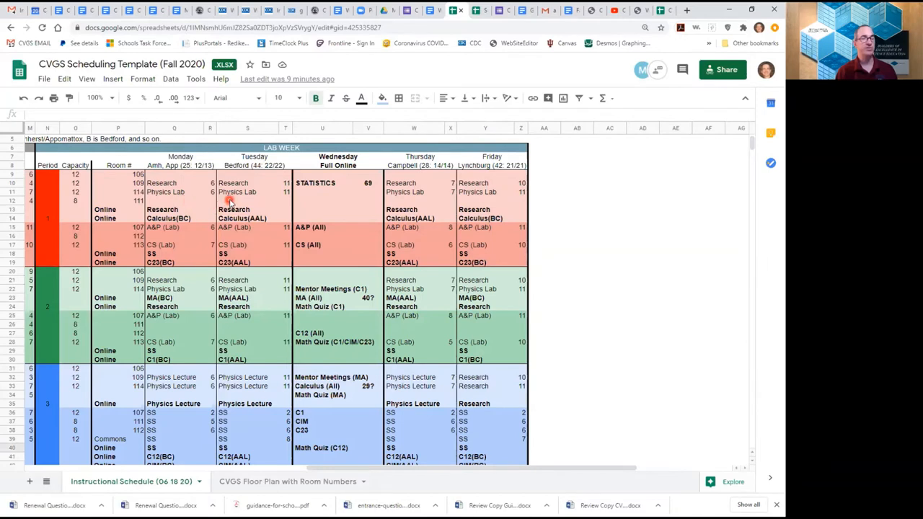
pyautogui.moveTo(222, 209)
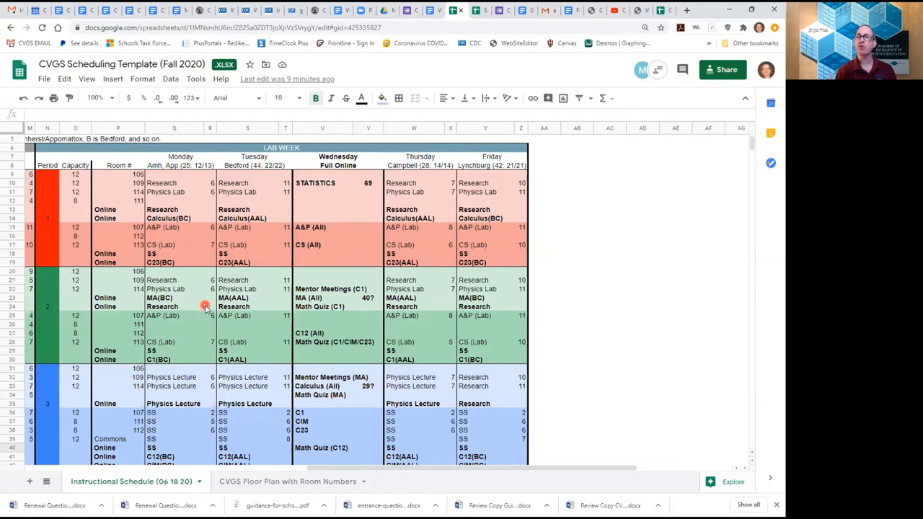
pyautogui.moveTo(202, 291)
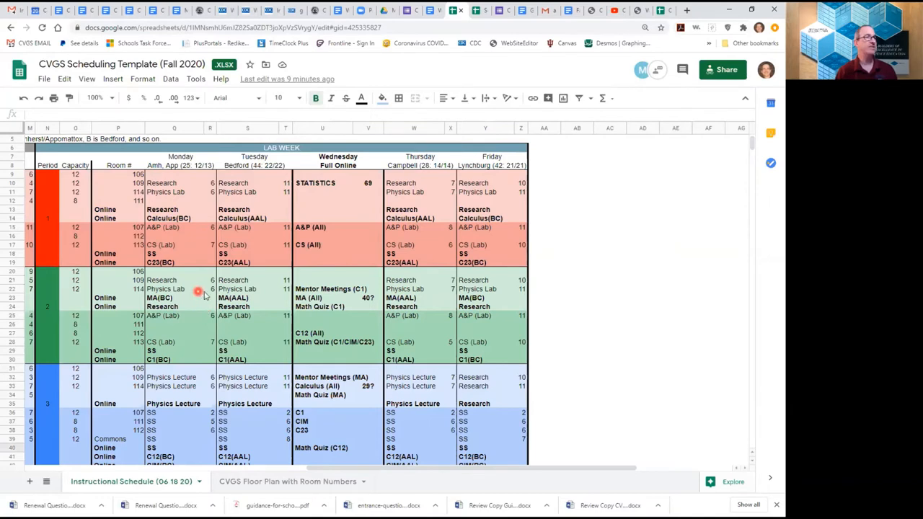
pyautogui.moveTo(228, 294)
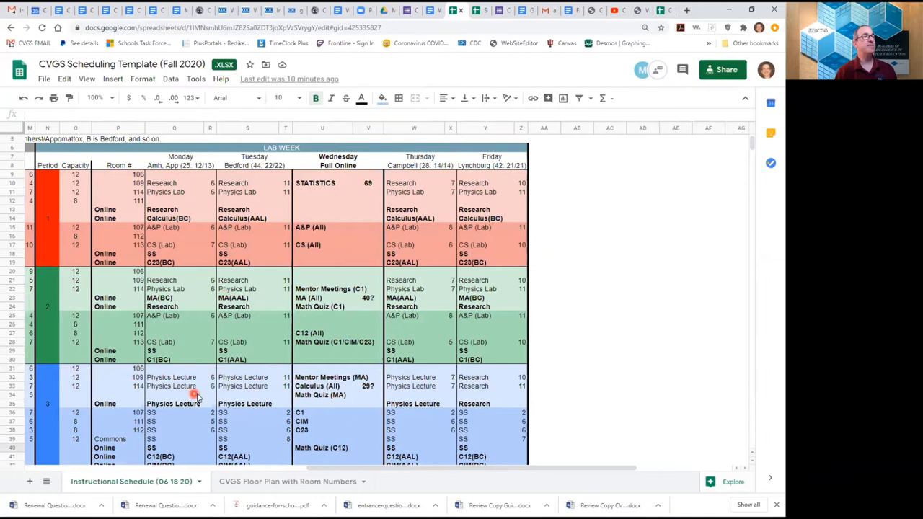
pyautogui.moveTo(222, 399)
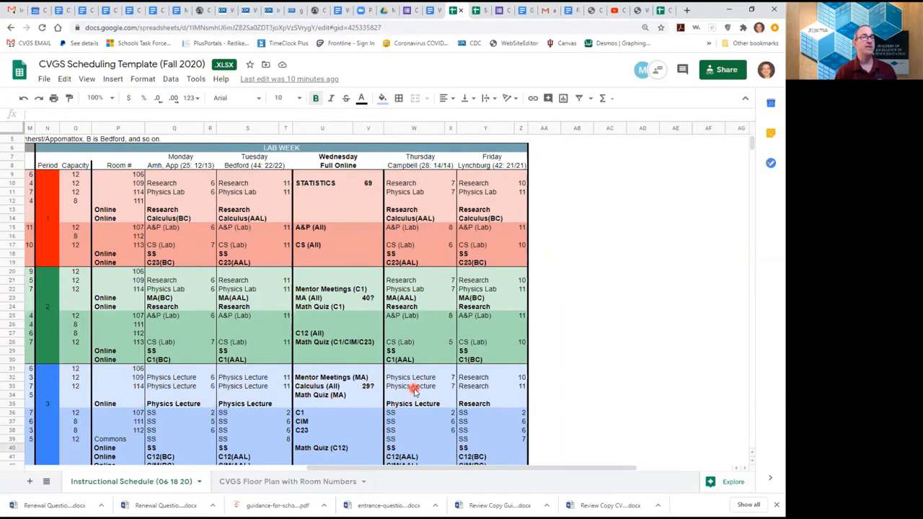
pyautogui.moveTo(203, 387)
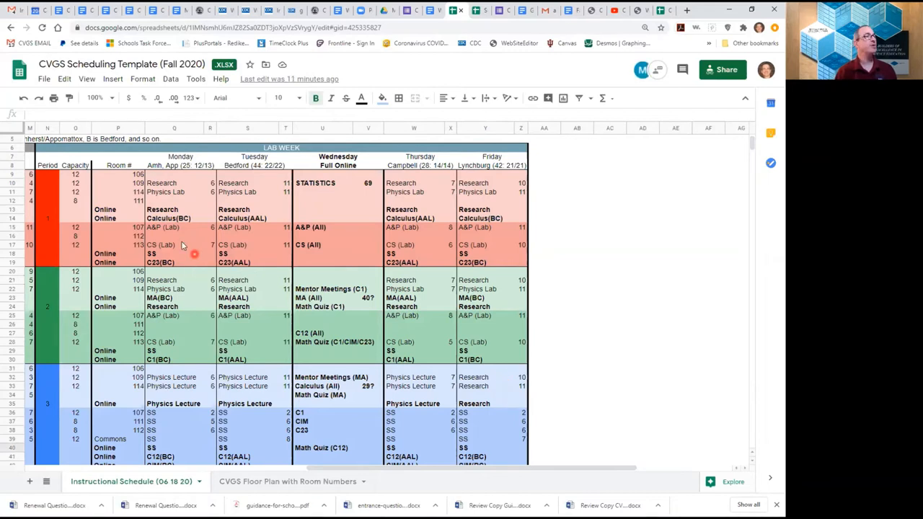
pyautogui.moveTo(173, 251)
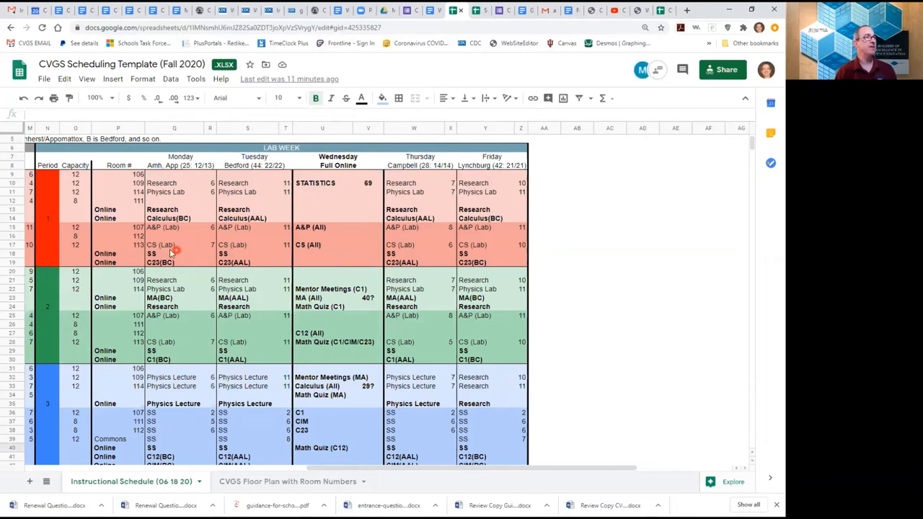
pyautogui.moveTo(204, 222)
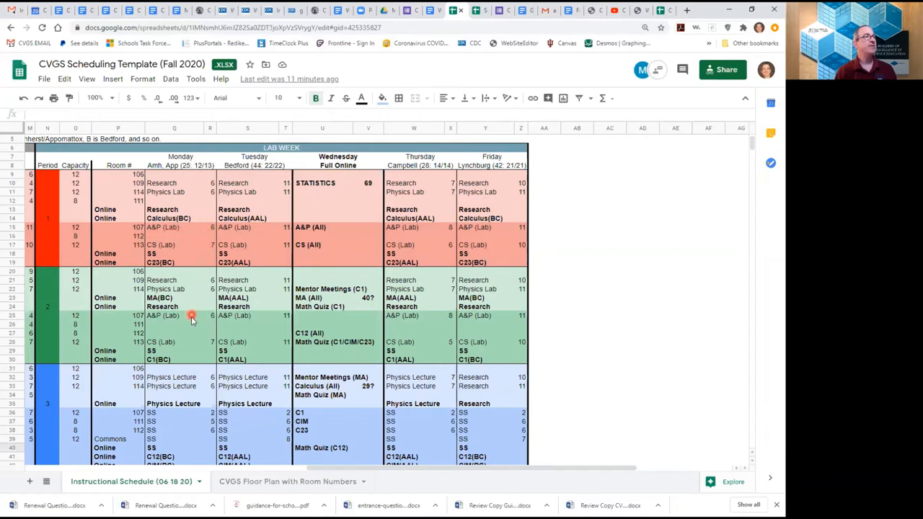
pyautogui.moveTo(194, 230)
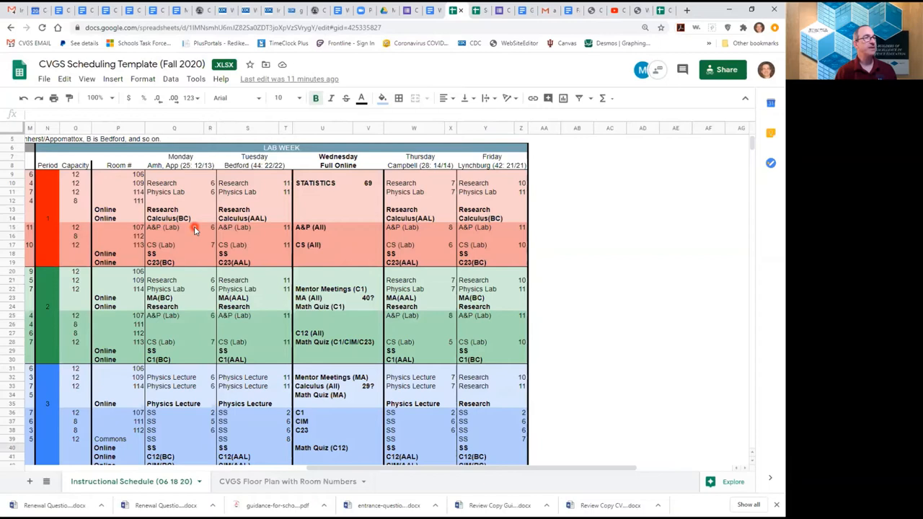
pyautogui.moveTo(193, 329)
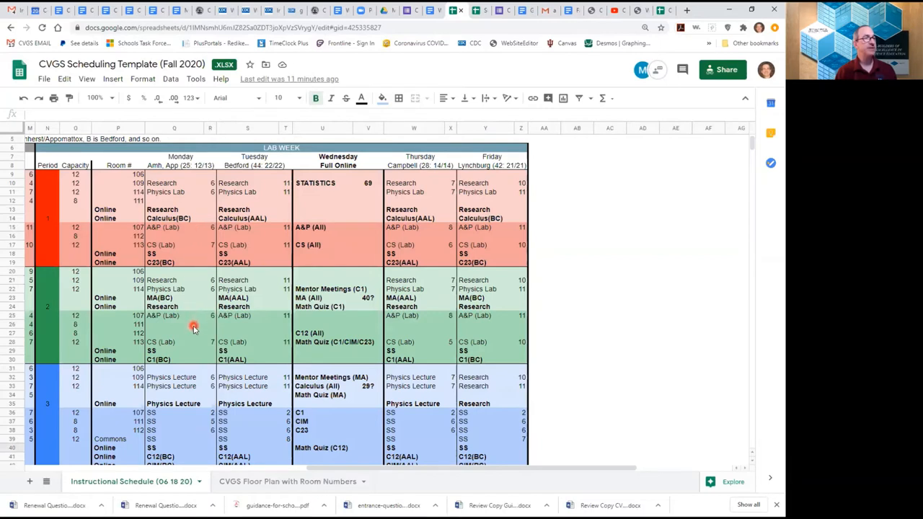
pyautogui.moveTo(208, 239)
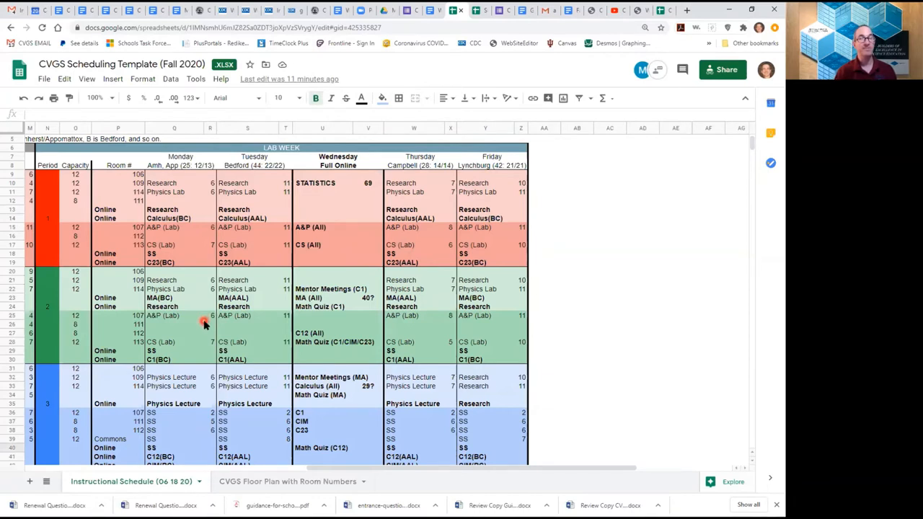
pyautogui.moveTo(196, 233)
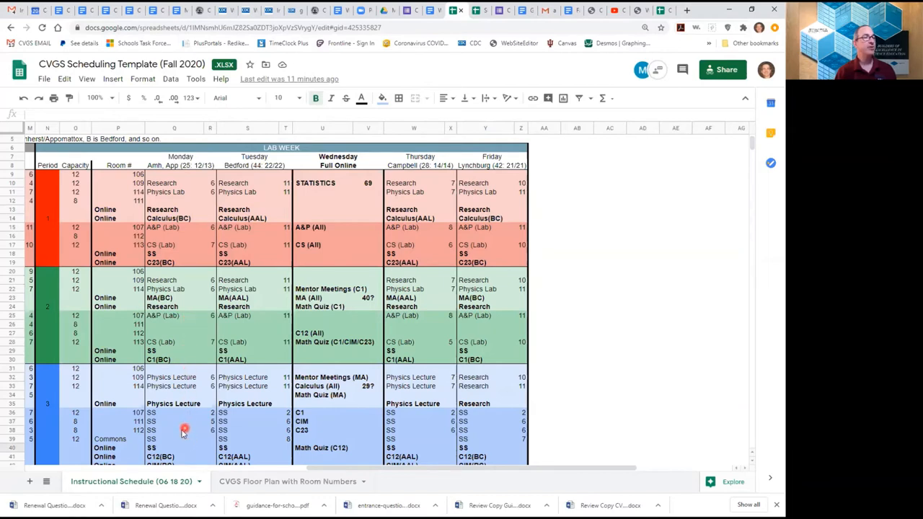
pyautogui.moveTo(189, 444)
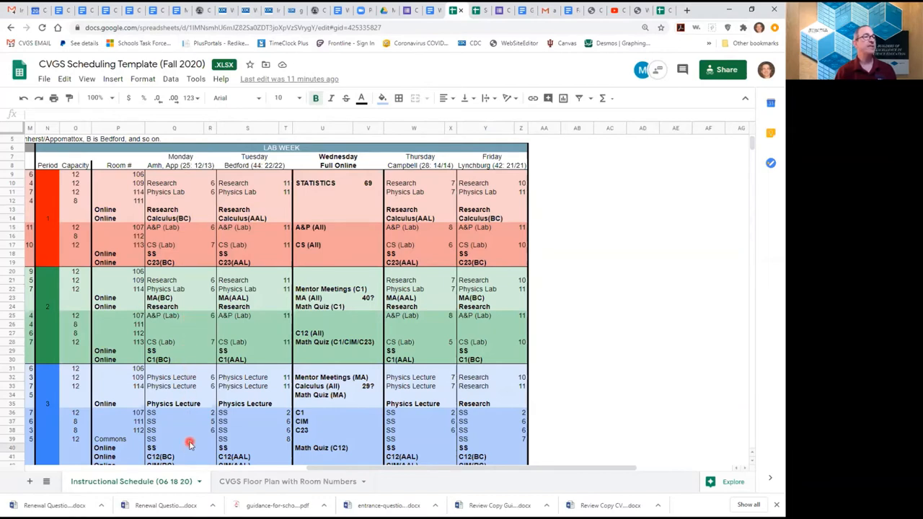
pyautogui.scroll(-3)
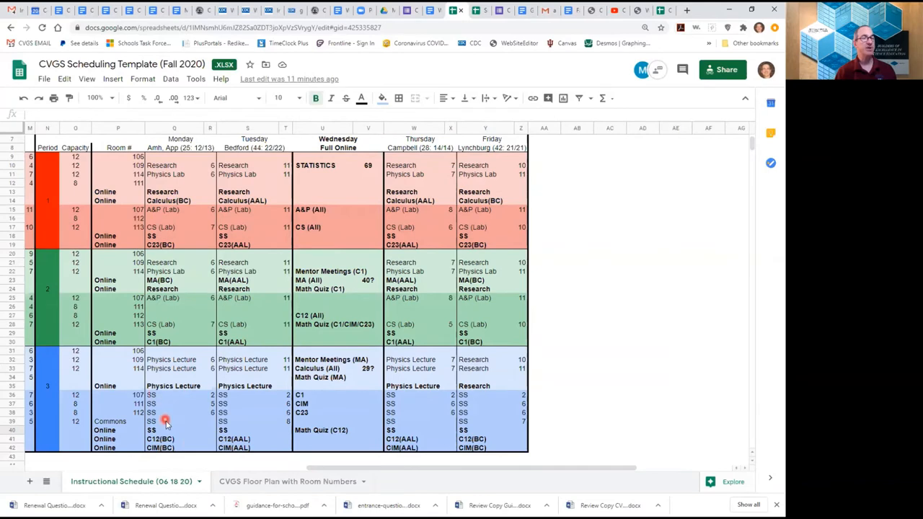
pyautogui.moveTo(191, 416)
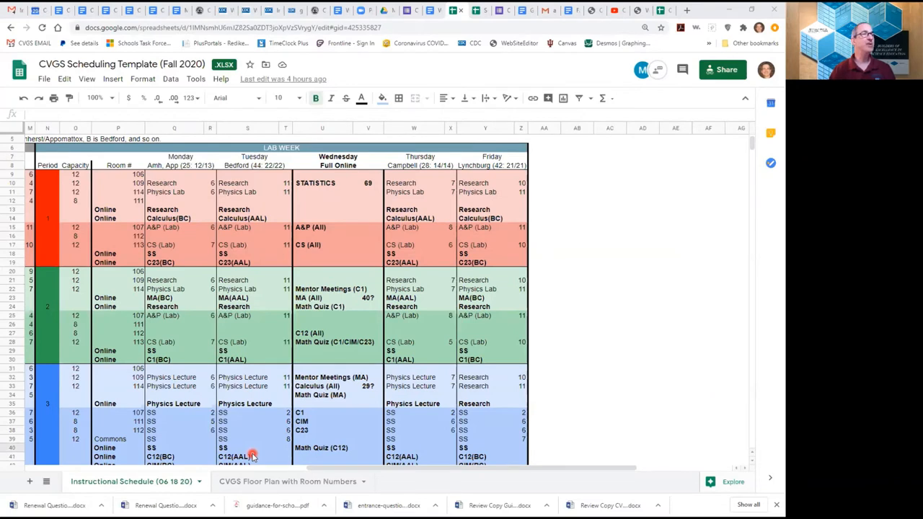
pyautogui.moveTo(201, 289)
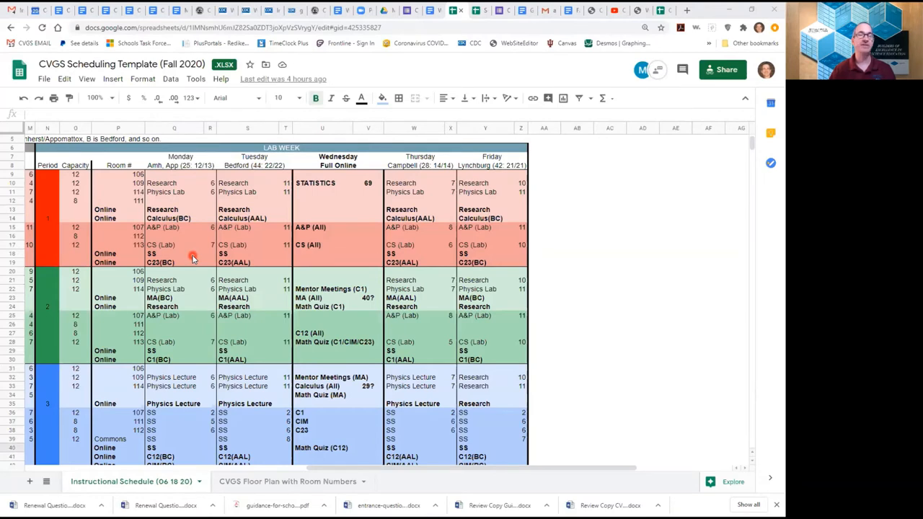
pyautogui.moveTo(188, 271)
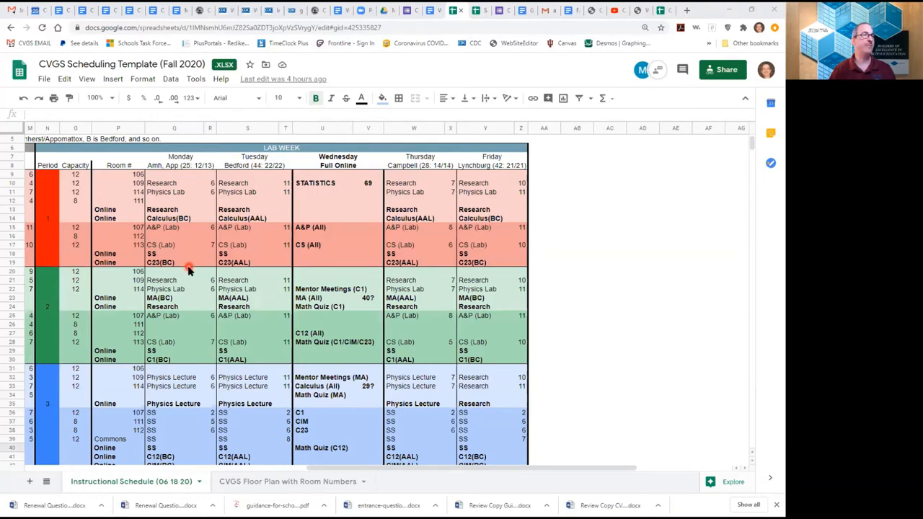
pyautogui.moveTo(182, 267)
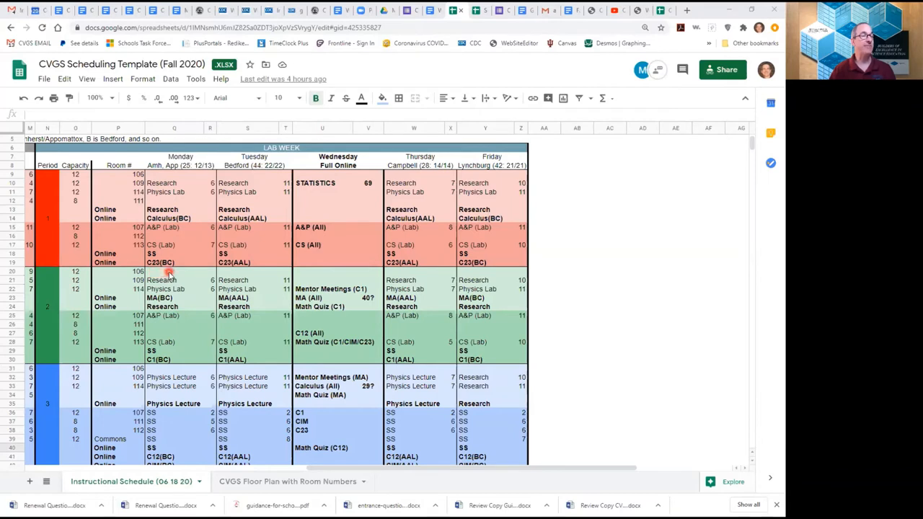
pyautogui.moveTo(185, 268)
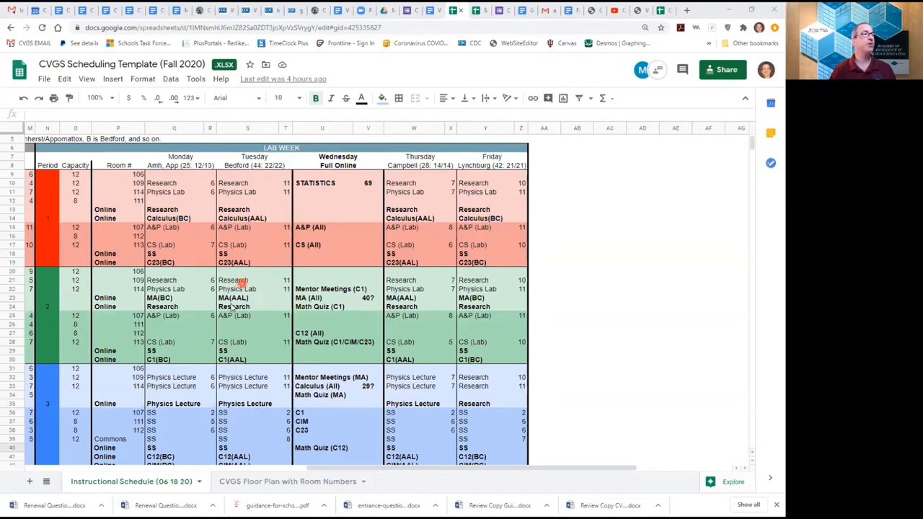
pyautogui.moveTo(171, 368)
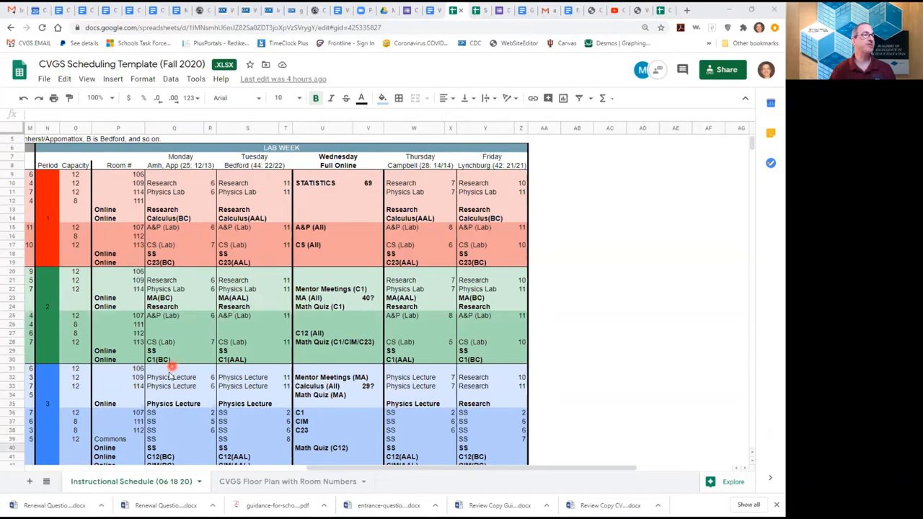
pyautogui.moveTo(172, 369)
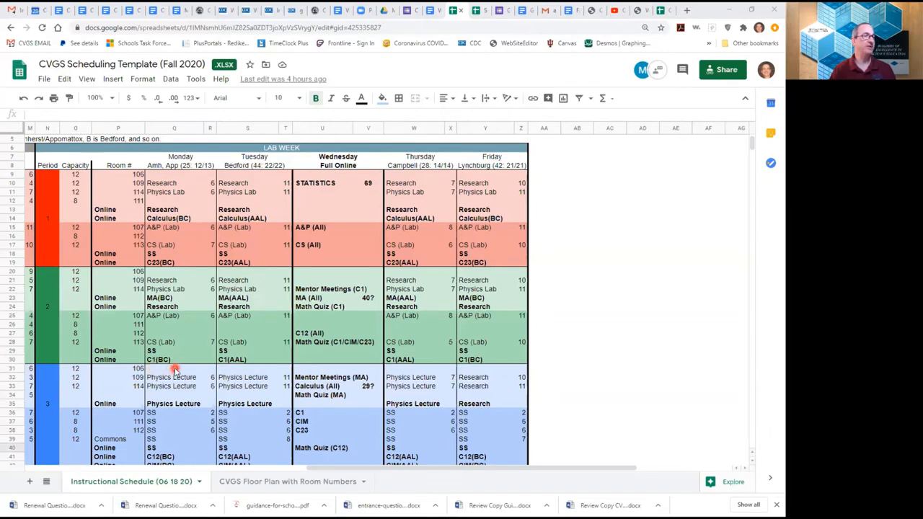
pyautogui.moveTo(191, 367)
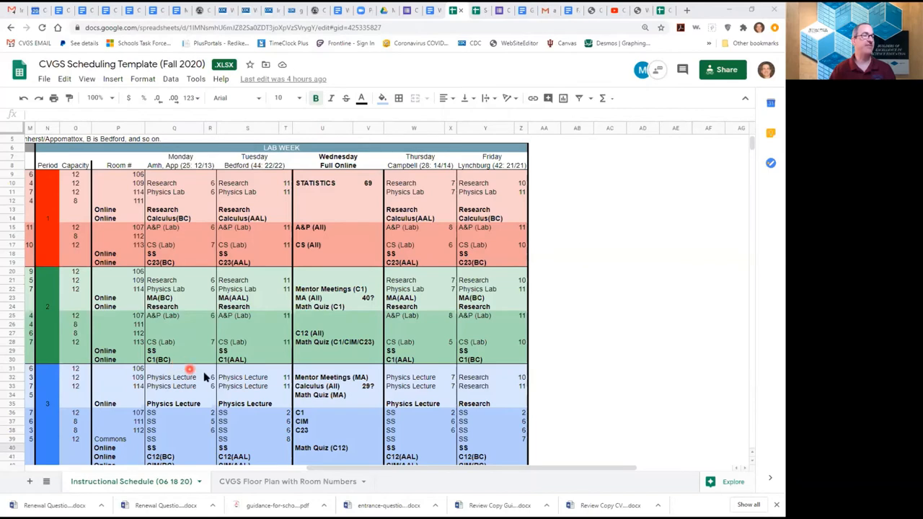
pyautogui.scroll(-3)
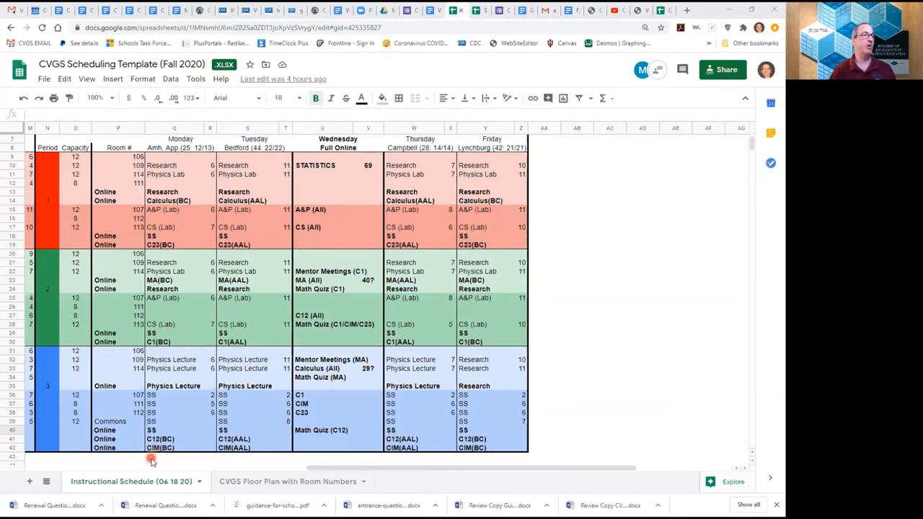
pyautogui.moveTo(199, 461)
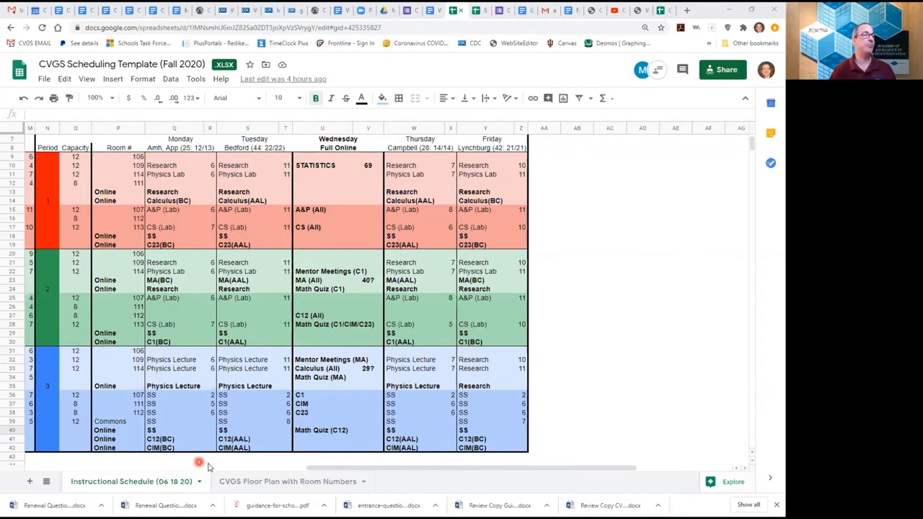
pyautogui.moveTo(197, 459)
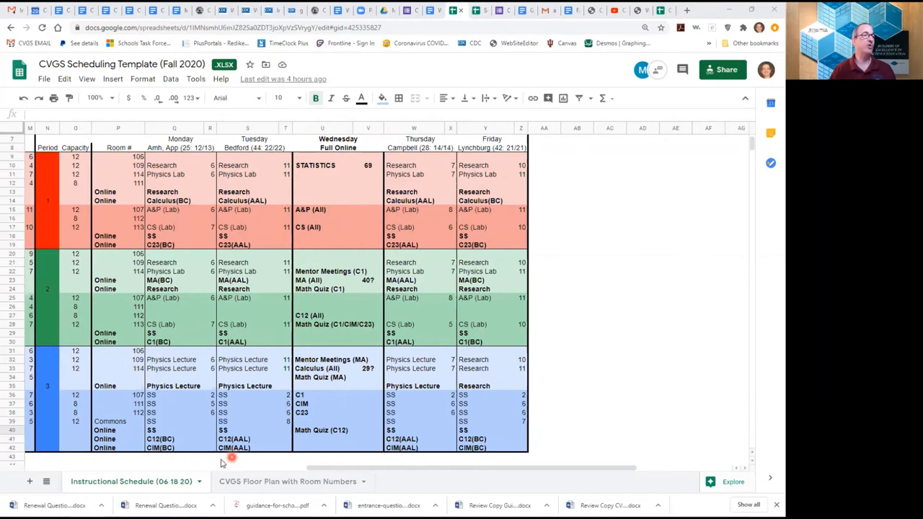
pyautogui.moveTo(204, 456)
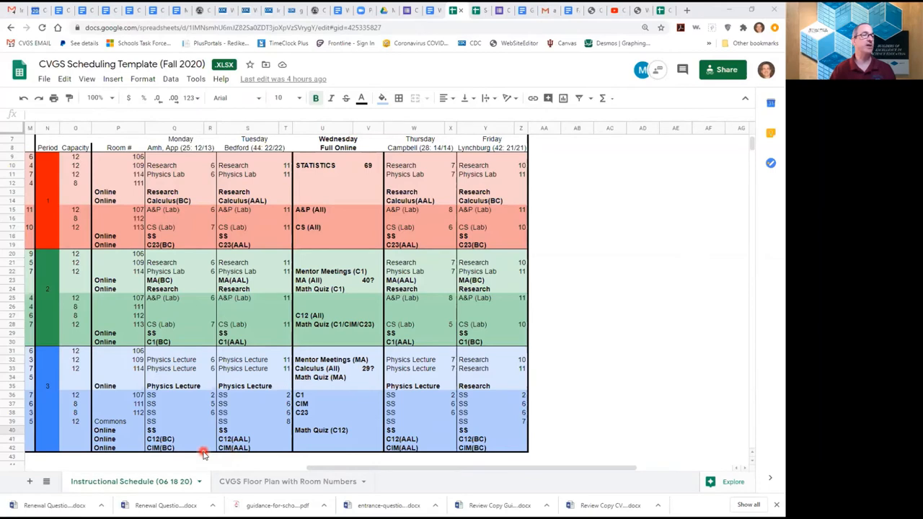
pyautogui.moveTo(261, 453)
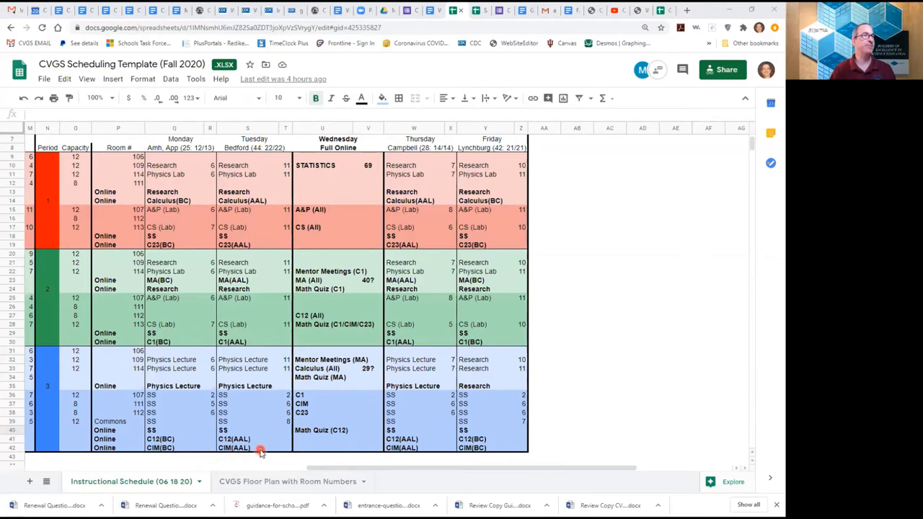
pyautogui.moveTo(355, 192)
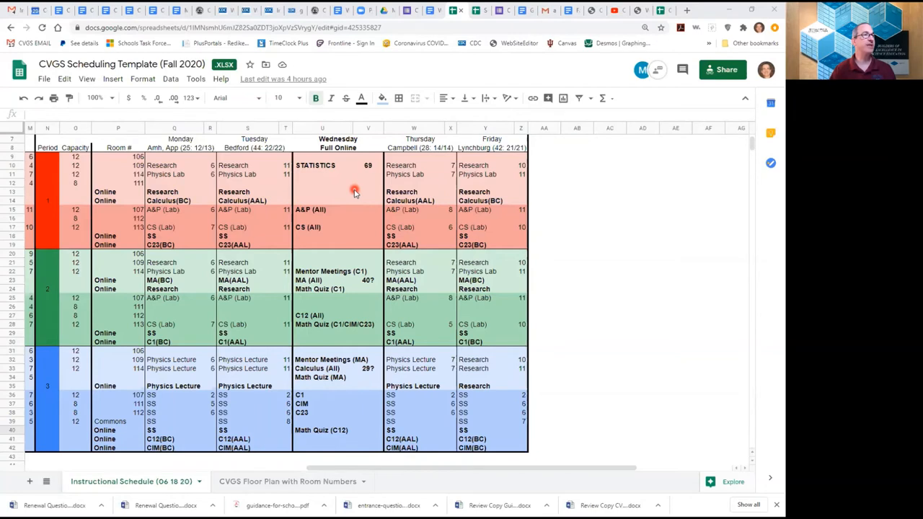
pyautogui.moveTo(340, 179)
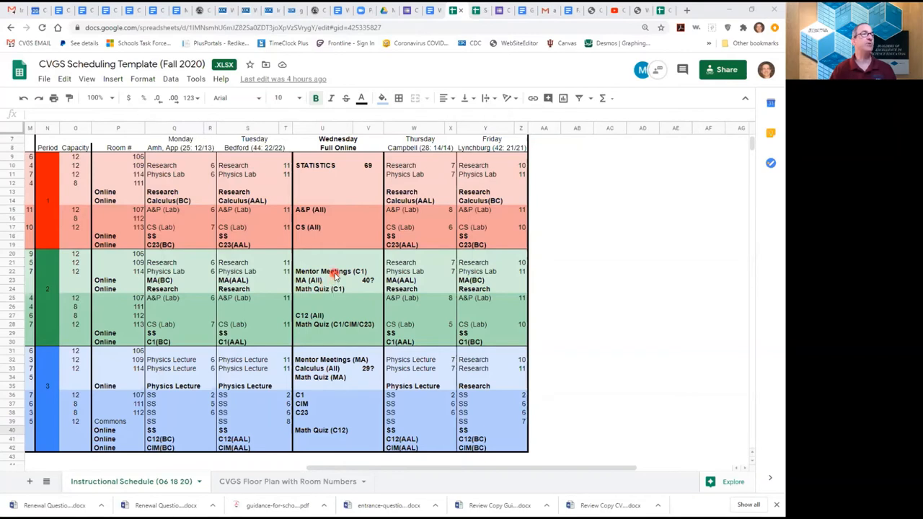
pyautogui.moveTo(346, 291)
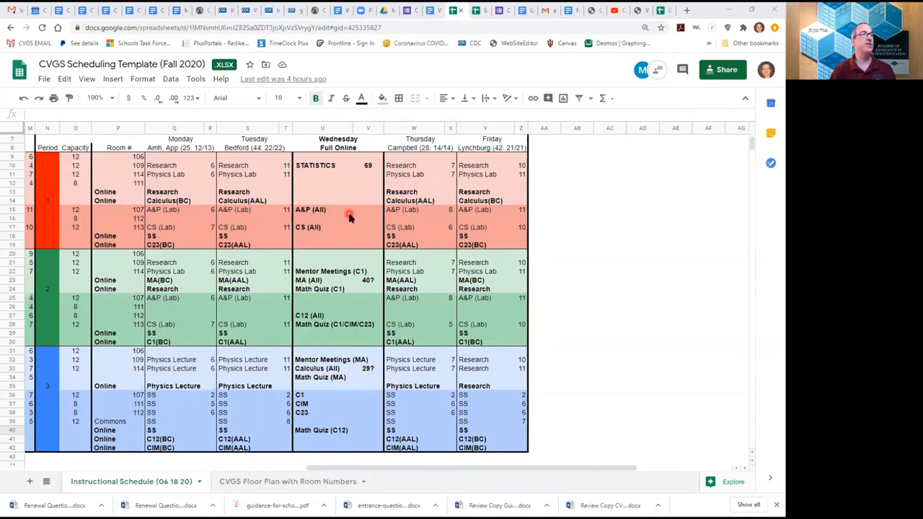
pyautogui.moveTo(330, 324)
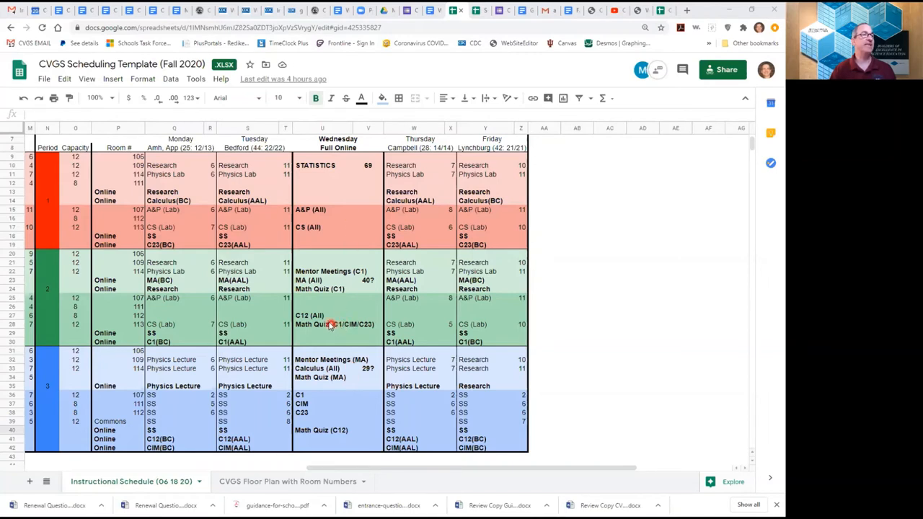
pyautogui.moveTo(337, 322)
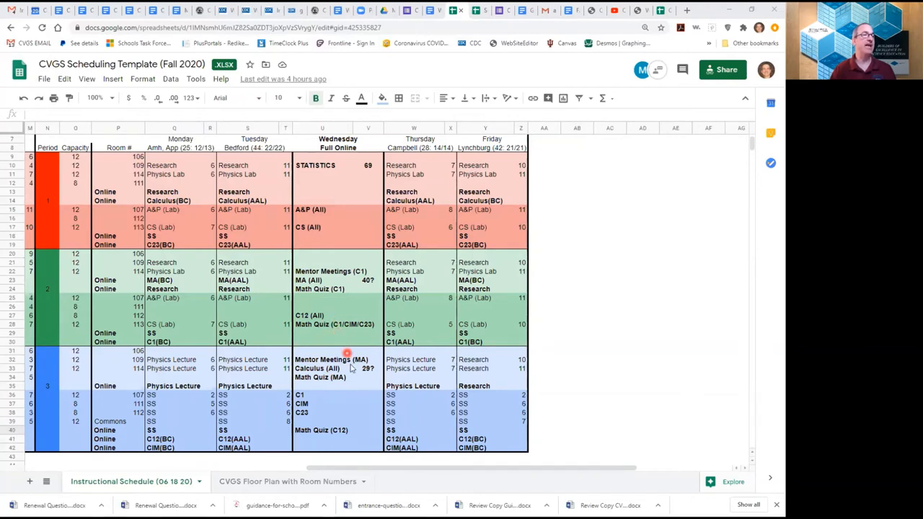
pyautogui.moveTo(353, 442)
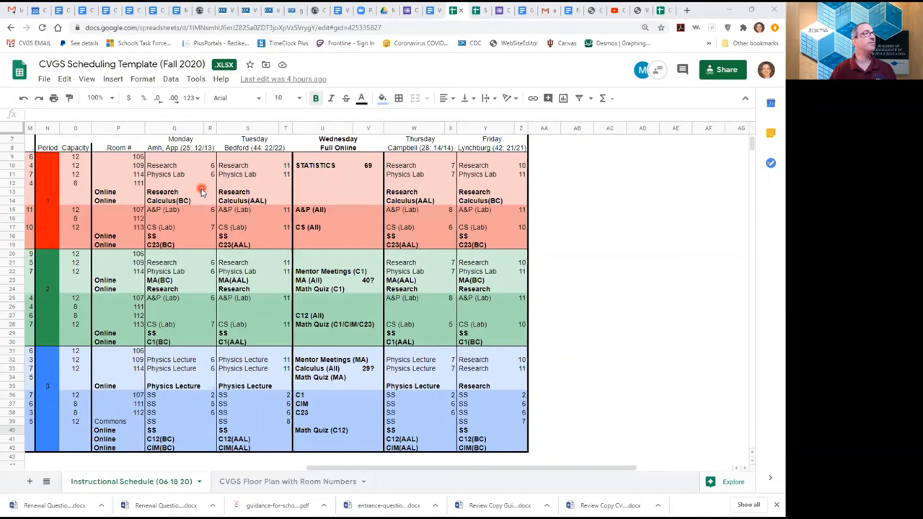
pyautogui.moveTo(199, 182)
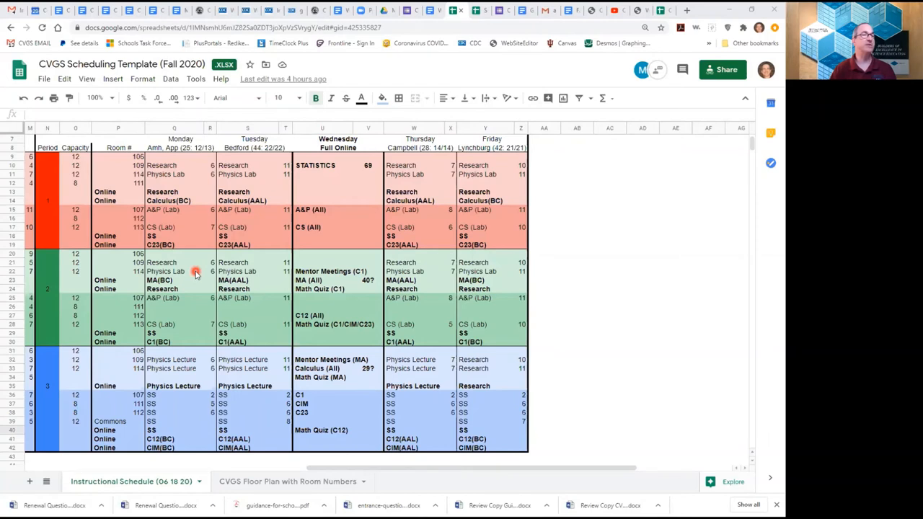
pyautogui.moveTo(191, 274)
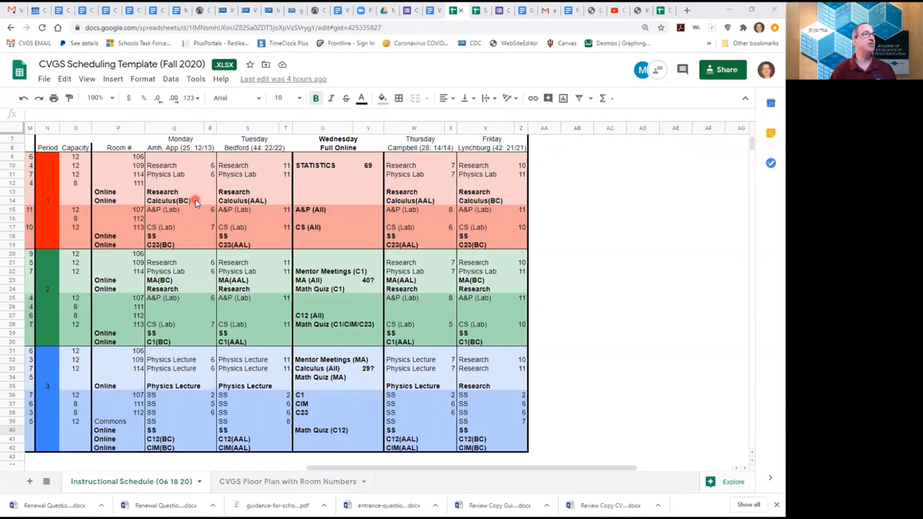
pyautogui.moveTo(202, 203)
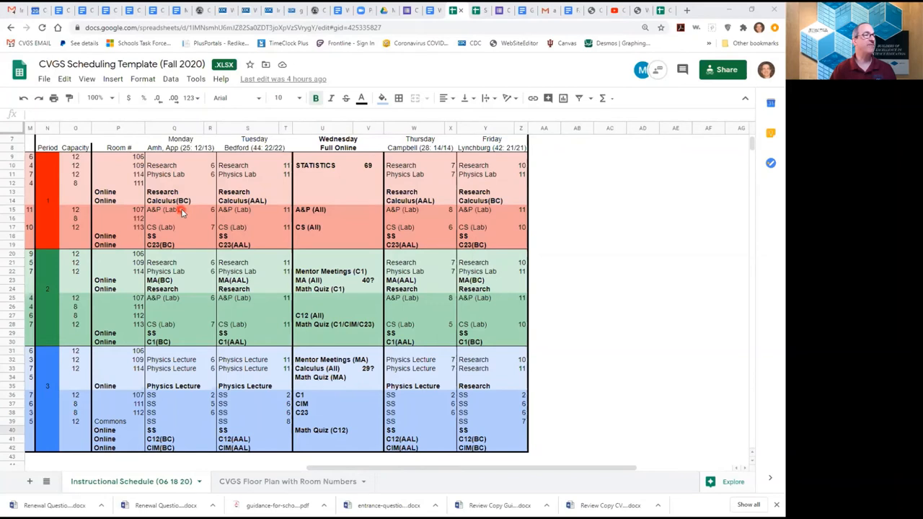
pyautogui.moveTo(165, 288)
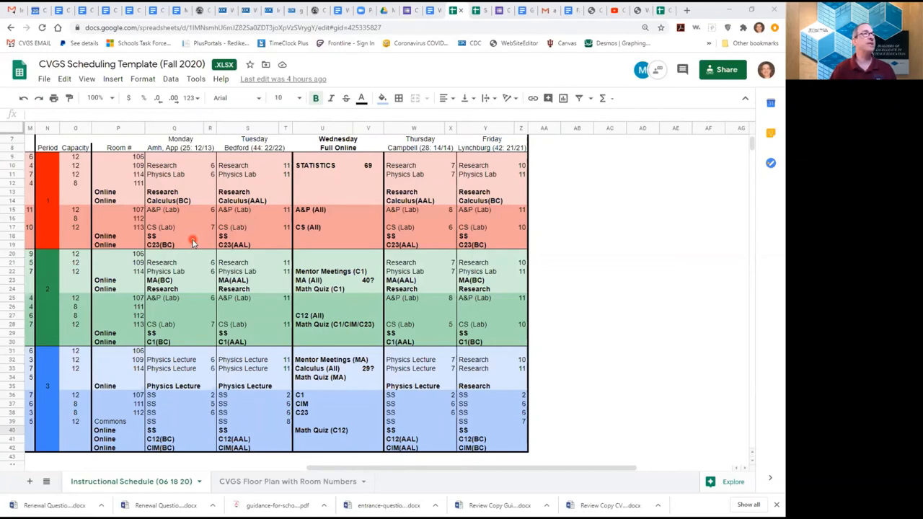
pyautogui.moveTo(184, 230)
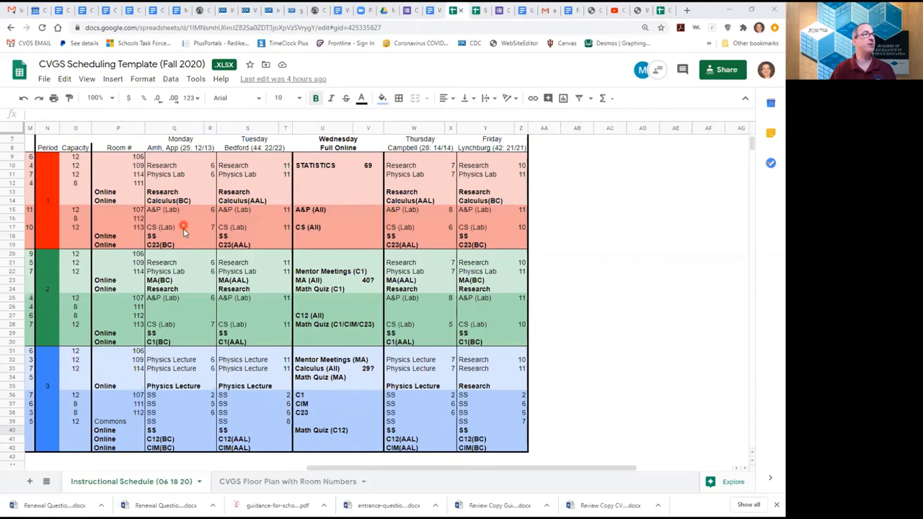
pyautogui.moveTo(187, 236)
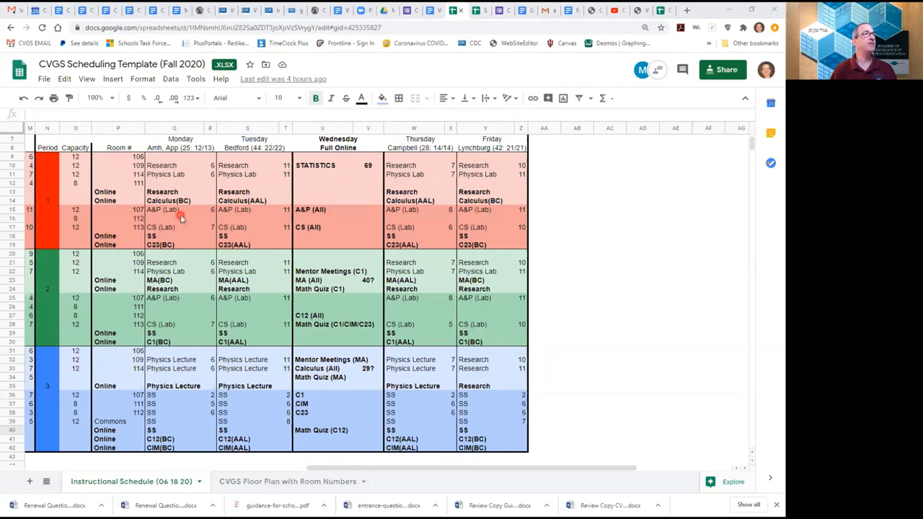
pyautogui.moveTo(178, 232)
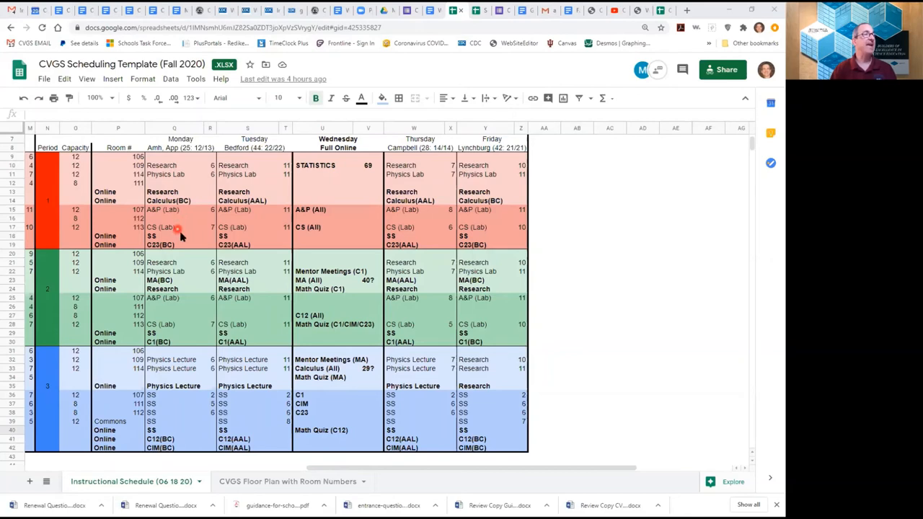
pyautogui.moveTo(193, 289)
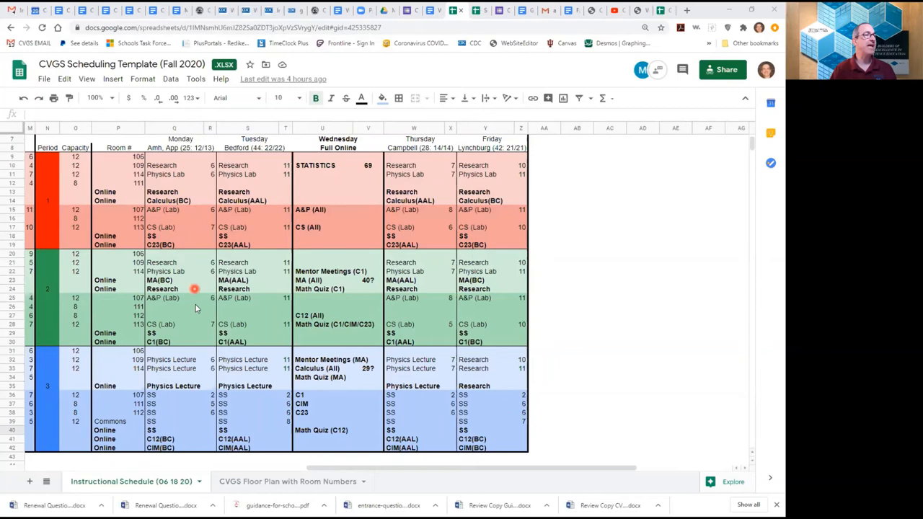
pyautogui.moveTo(184, 239)
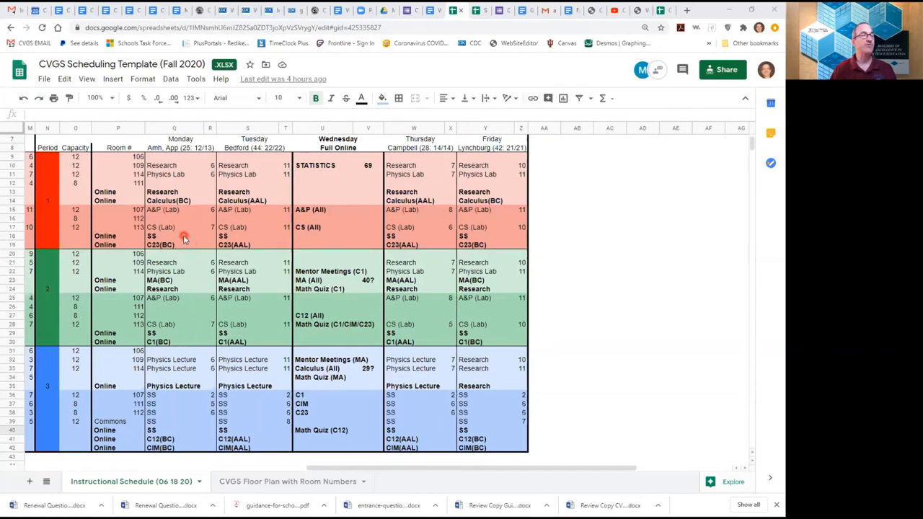
pyautogui.moveTo(182, 332)
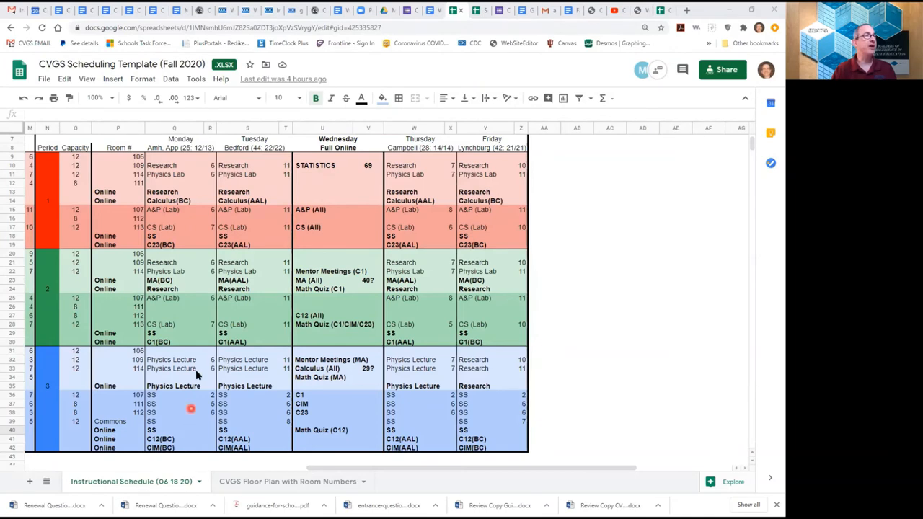
pyautogui.moveTo(248, 156)
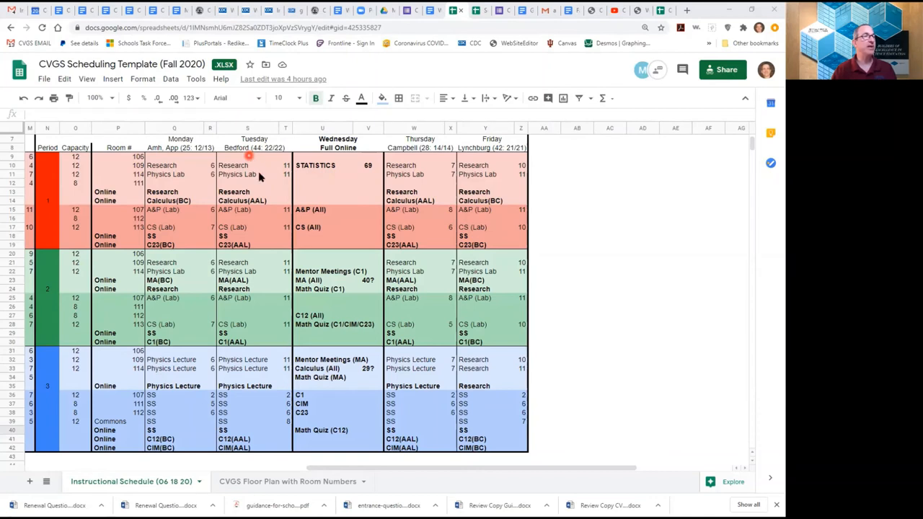
pyautogui.moveTo(257, 251)
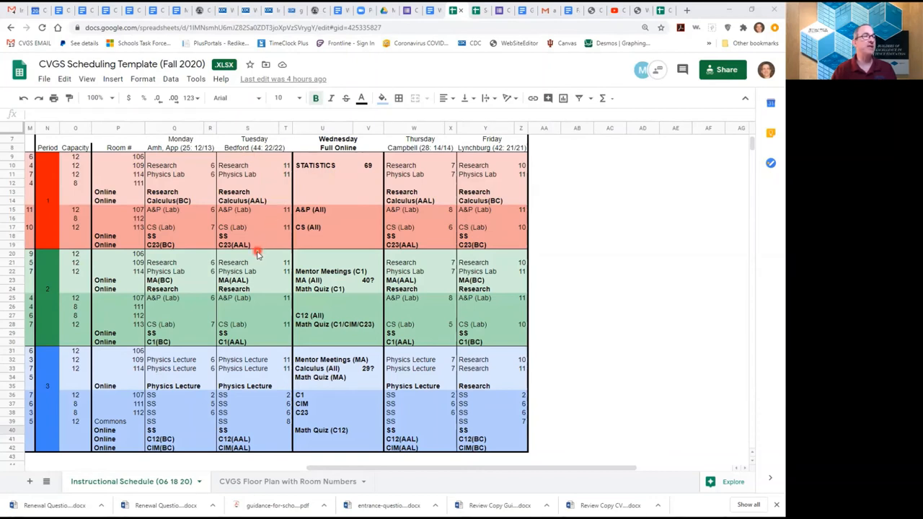
pyautogui.moveTo(222, 261)
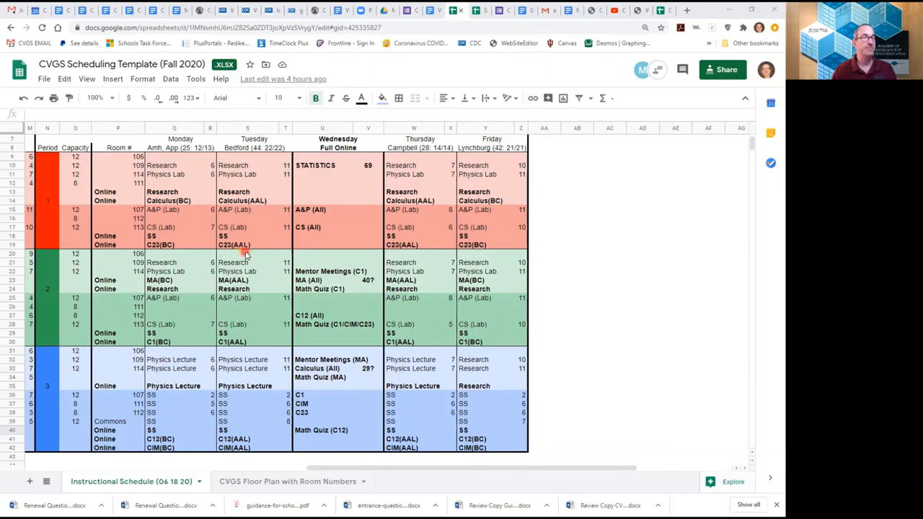
pyautogui.moveTo(224, 351)
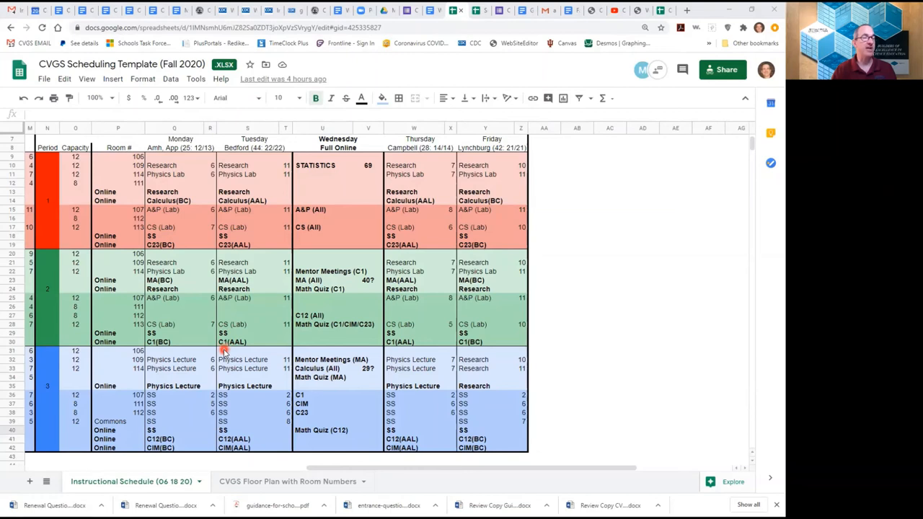
pyautogui.moveTo(220, 447)
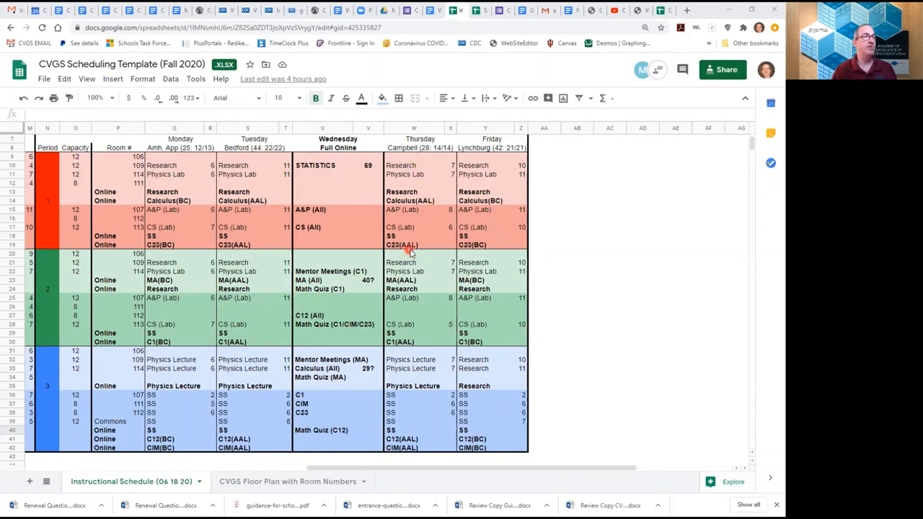
pyautogui.moveTo(409, 359)
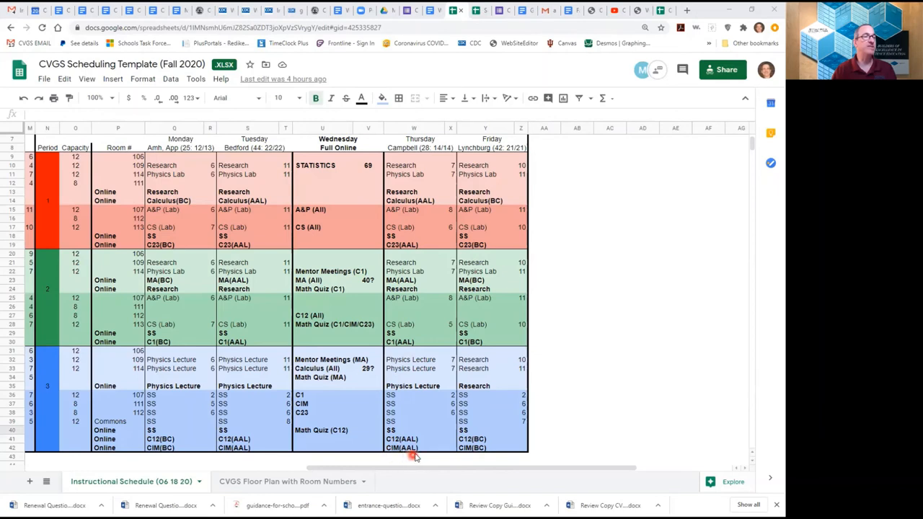
pyautogui.moveTo(424, 450)
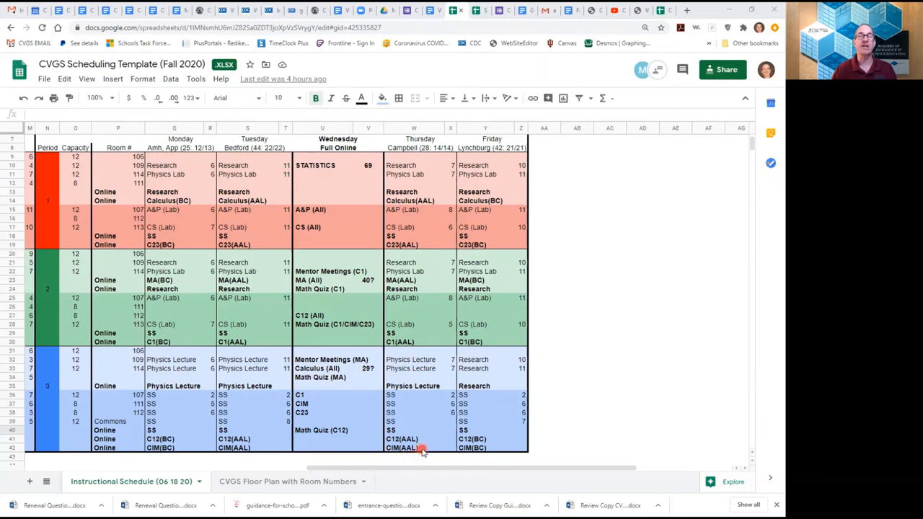
pyautogui.moveTo(499, 136)
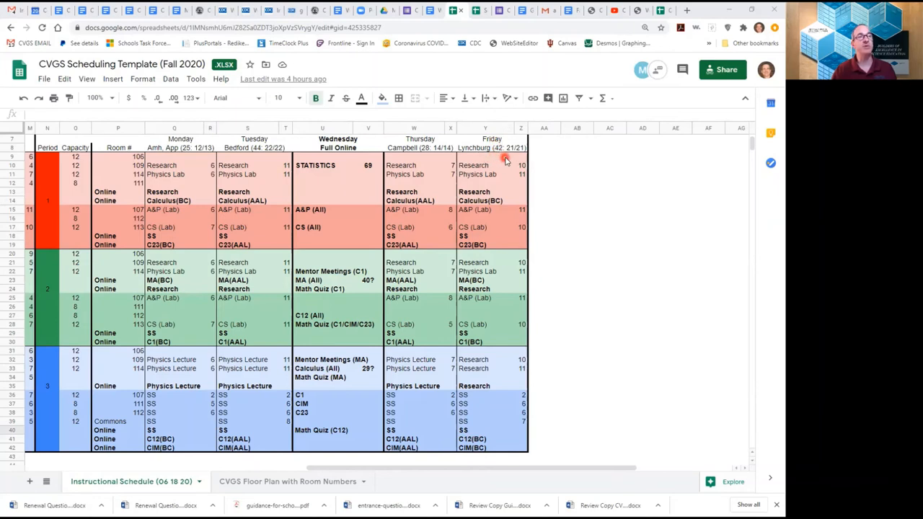
pyautogui.moveTo(507, 286)
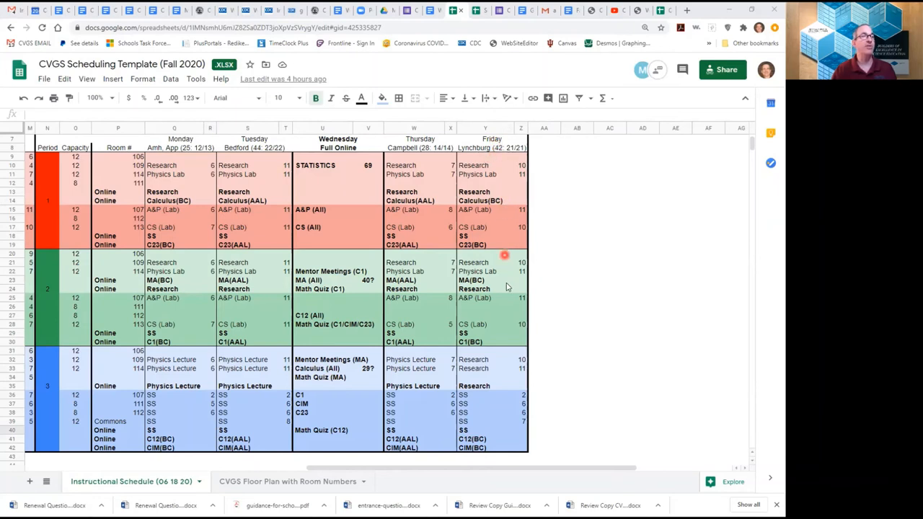